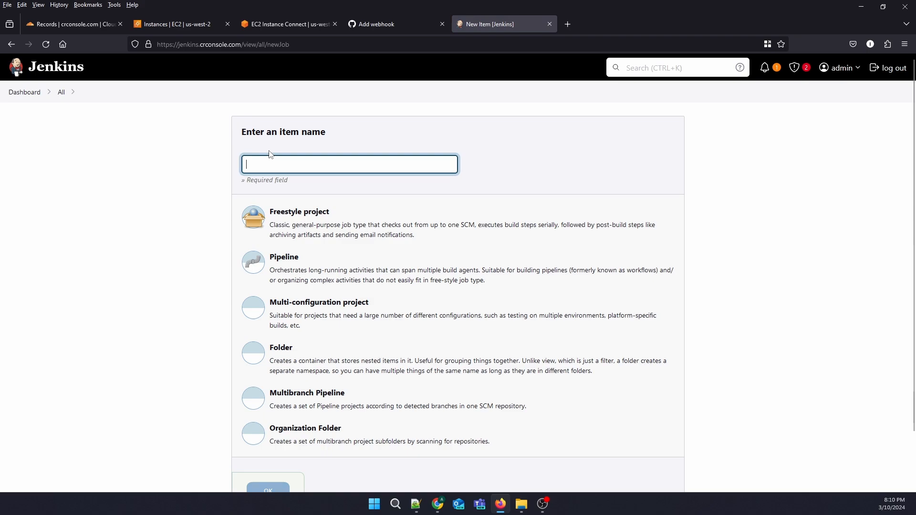
Create a freestyle job named Nodejs-App-1 and land on its configuration page.
{"action": "left_click", "coordinate": [349, 165]}
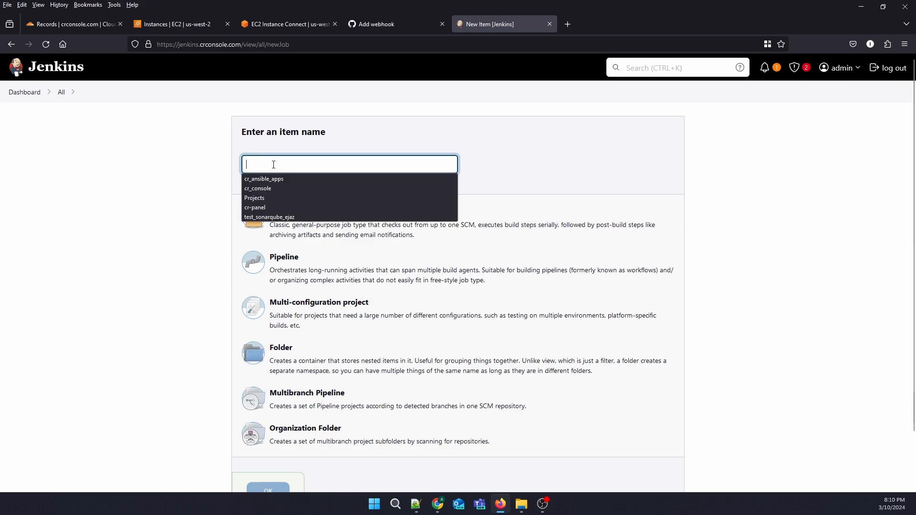
{"action": "type", "text": "Node"}
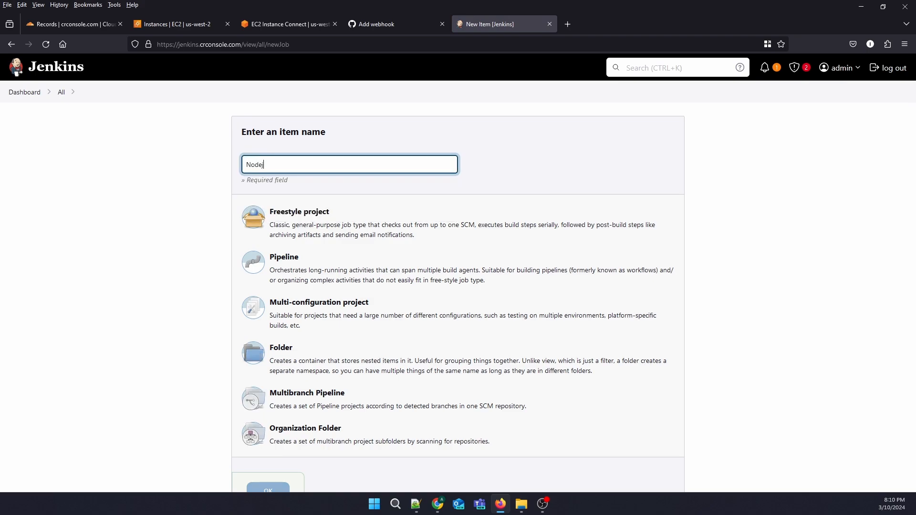
{"action": "type", "text": "js-App-1"}
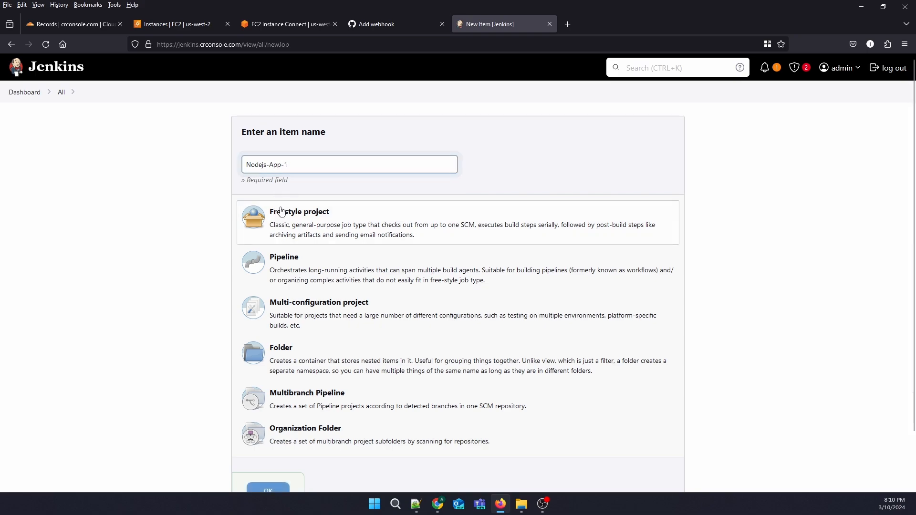
{"action": "scroll", "scroll_direction": "down", "scroll_amount": 3}
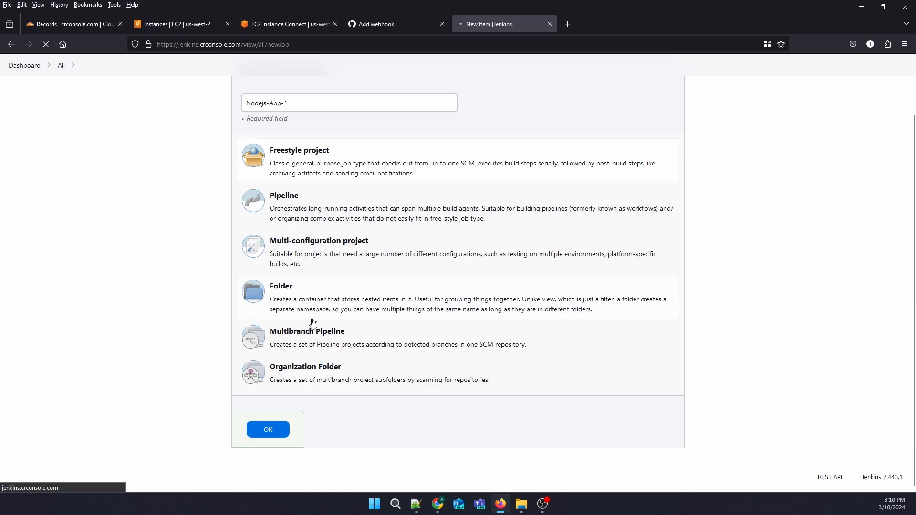
{"action": "left_click", "coordinate": [268, 428]}
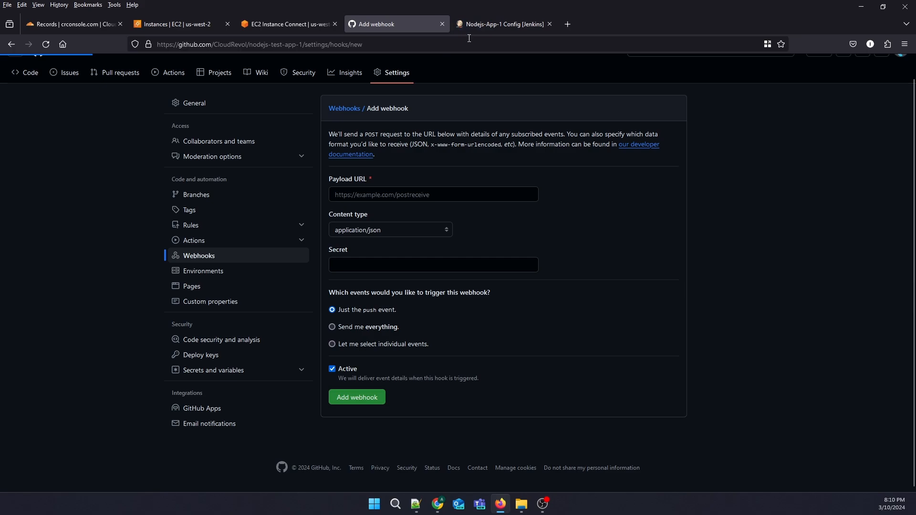
{"action": "left_click", "coordinate": [503, 24]}
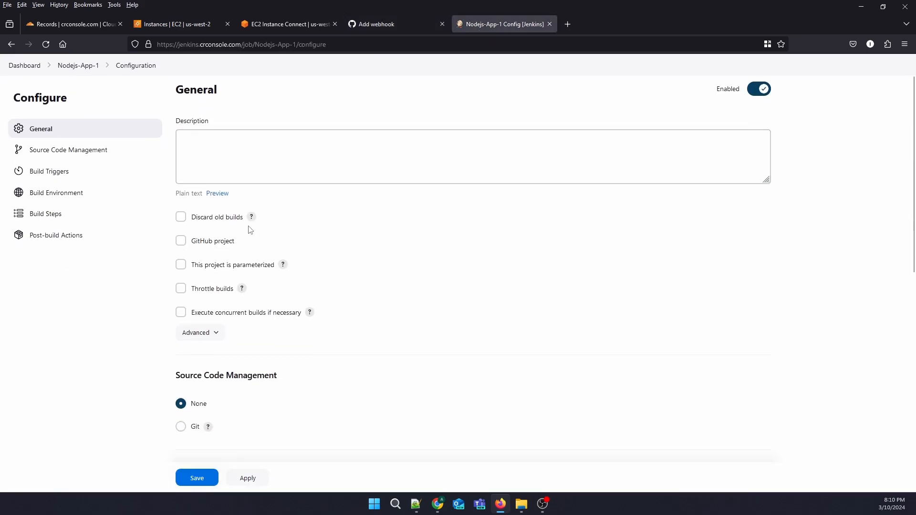
{"action": "scroll", "scroll_direction": "down", "scroll_amount": 3}
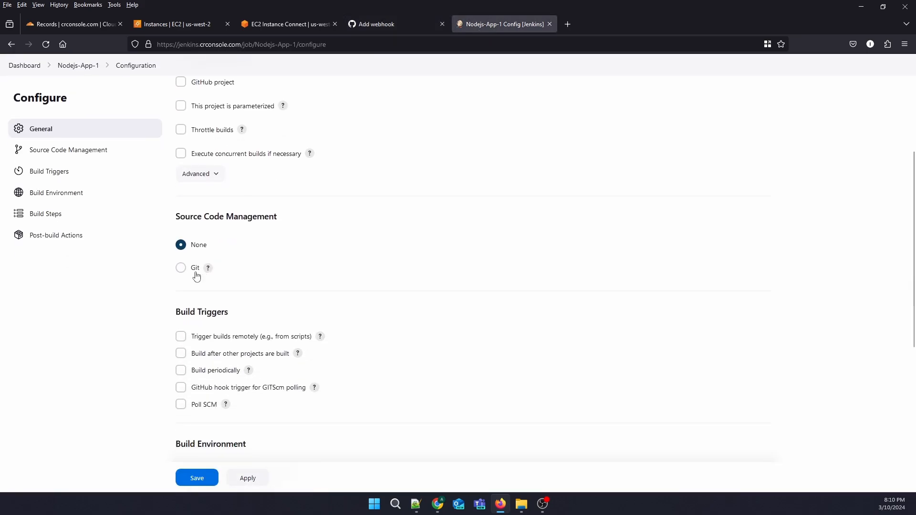
{"action": "left_click", "coordinate": [180, 267]}
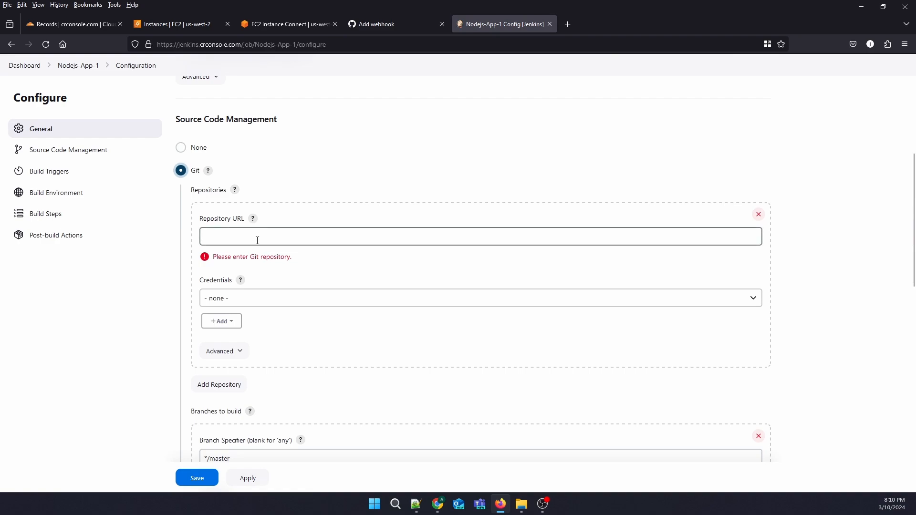
{"action": "left_click", "coordinate": [395, 24]}
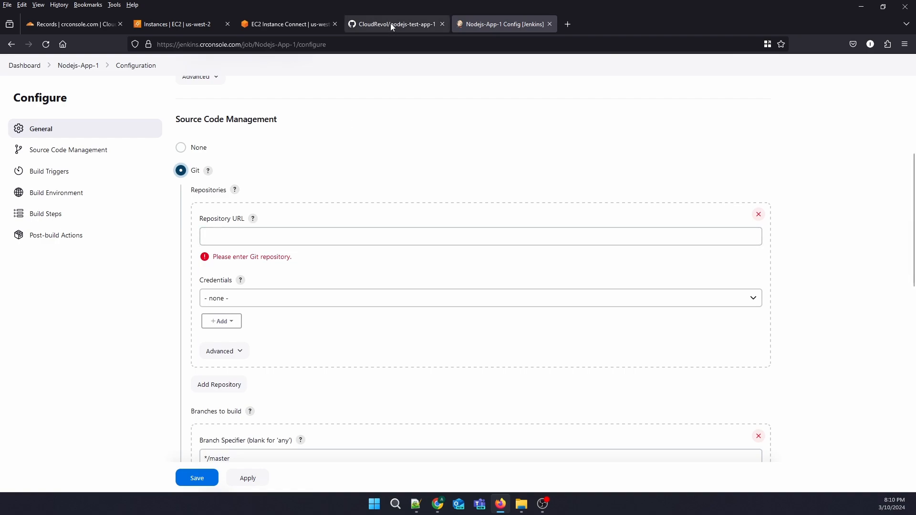
{"action": "left_click", "coordinate": [395, 24]}
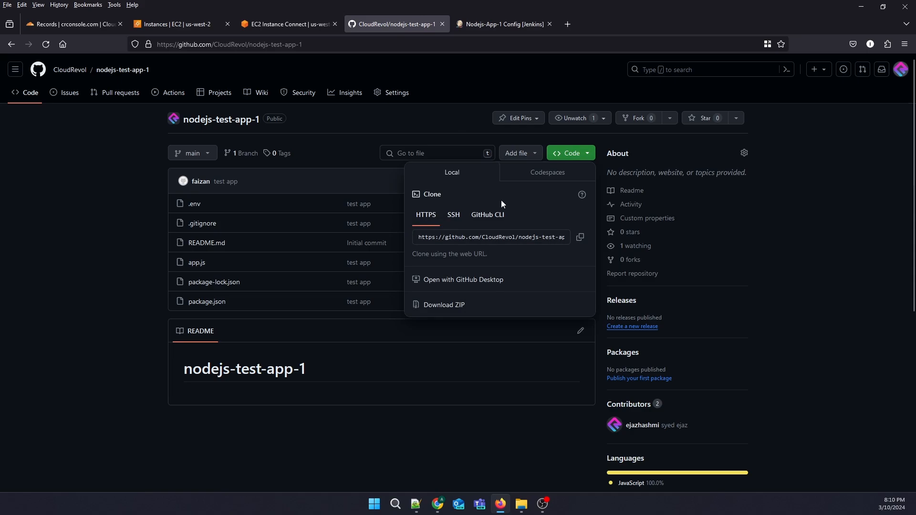
{"action": "left_click", "coordinate": [579, 238]}
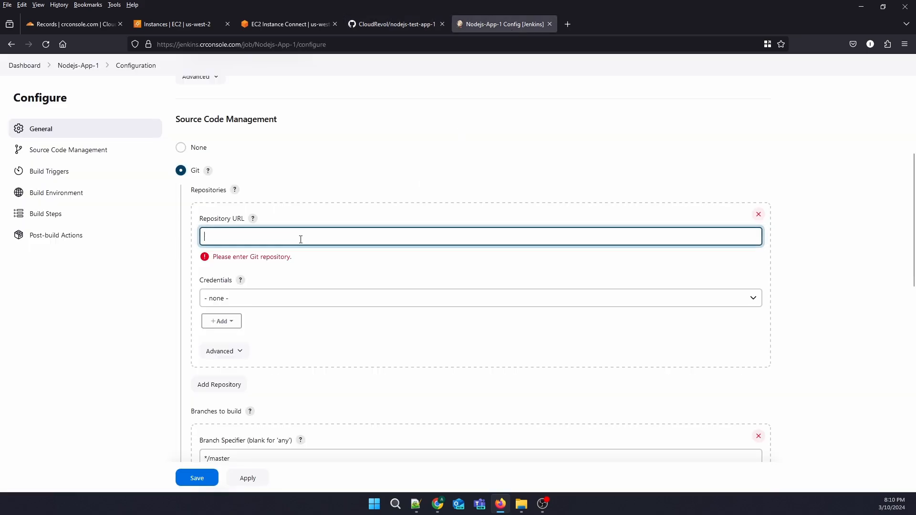
{"action": "type", "text": "https://github.com/CloudRevol/nodejs-test-app-1.git"}
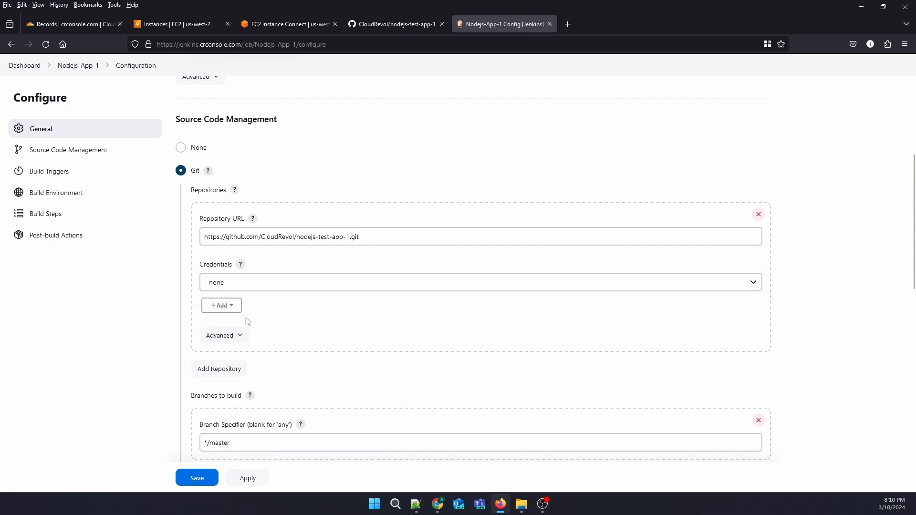
Start a global username-with-password credential and enter username ejazhashmi, checked on GitHub.
{"action": "left_click", "coordinate": [220, 305]}
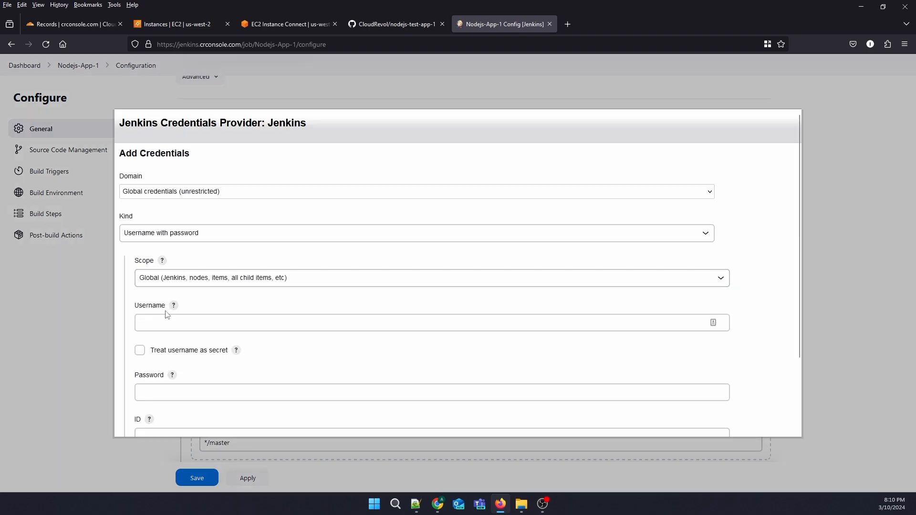
{"action": "left_click", "coordinate": [431, 322]}
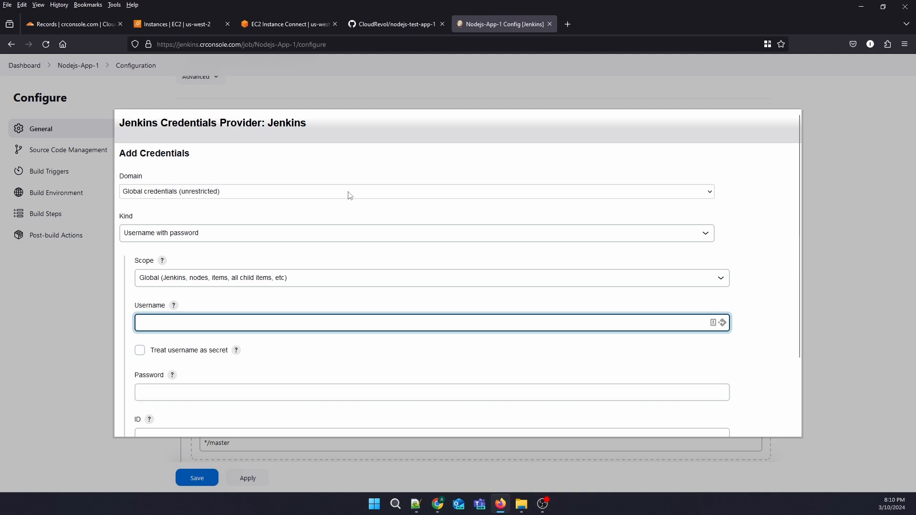
{"action": "left_click", "coordinate": [391, 24]}
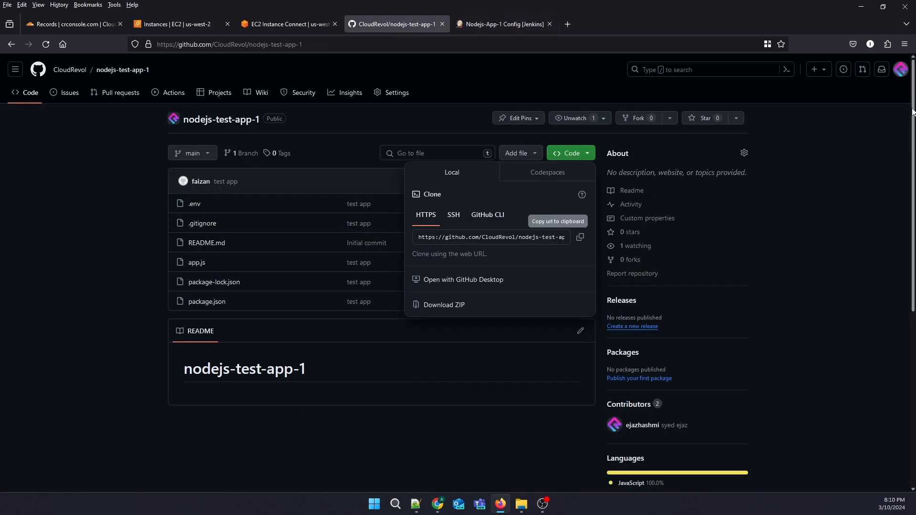
{"action": "left_click", "coordinate": [899, 69]}
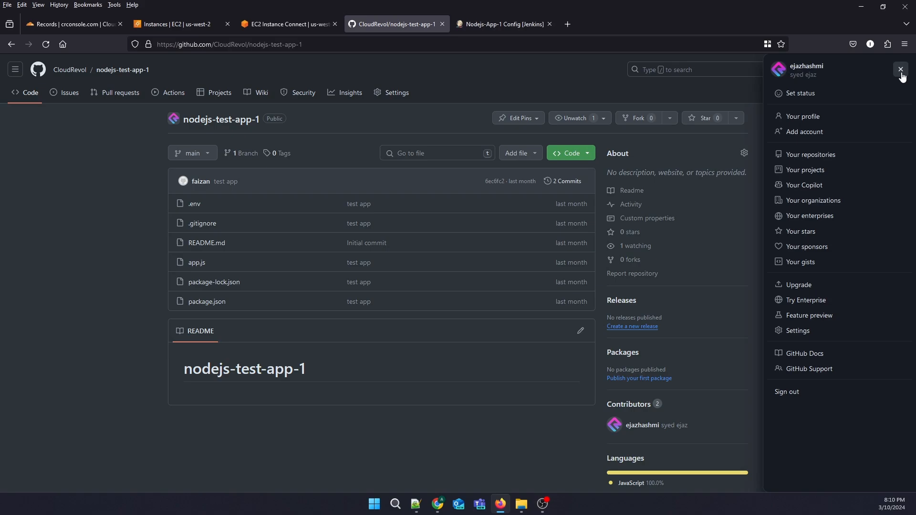
{"action": "left_click", "coordinate": [503, 24]}
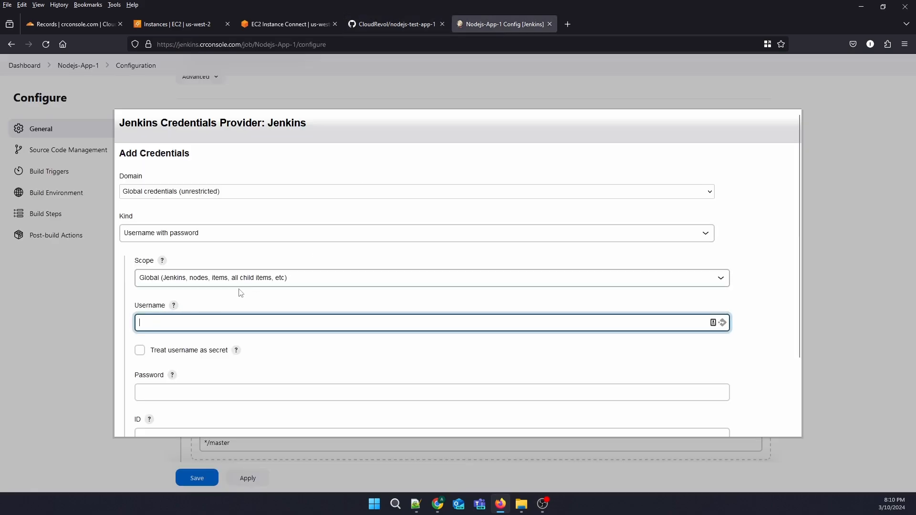
{"action": "type", "text": "ejaz"}
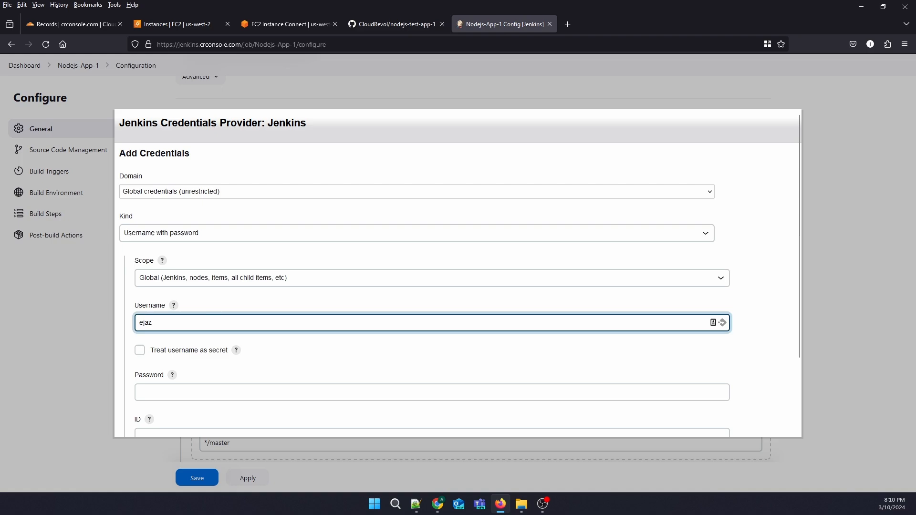
{"action": "type", "text": "hashmi"}
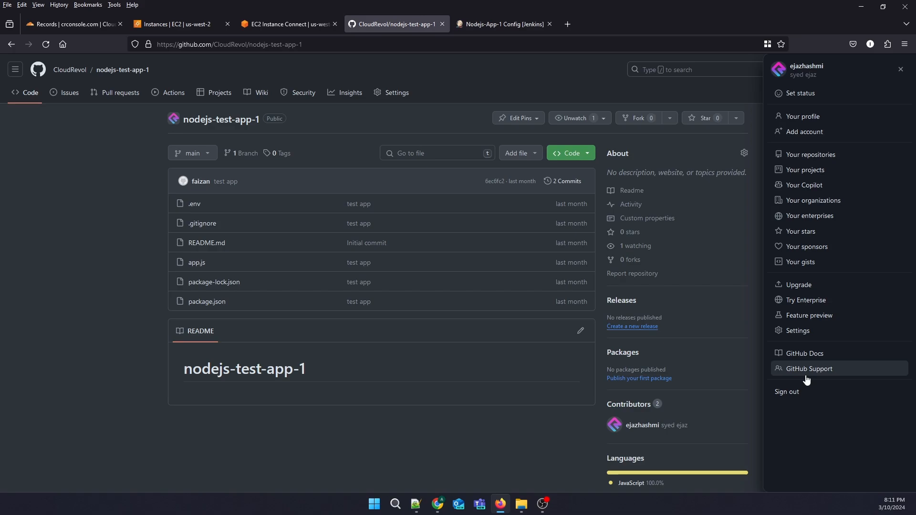
Navigate GitHub settings to Developer settings and the classic personal access tokens page.
{"action": "left_click", "coordinate": [797, 116]}
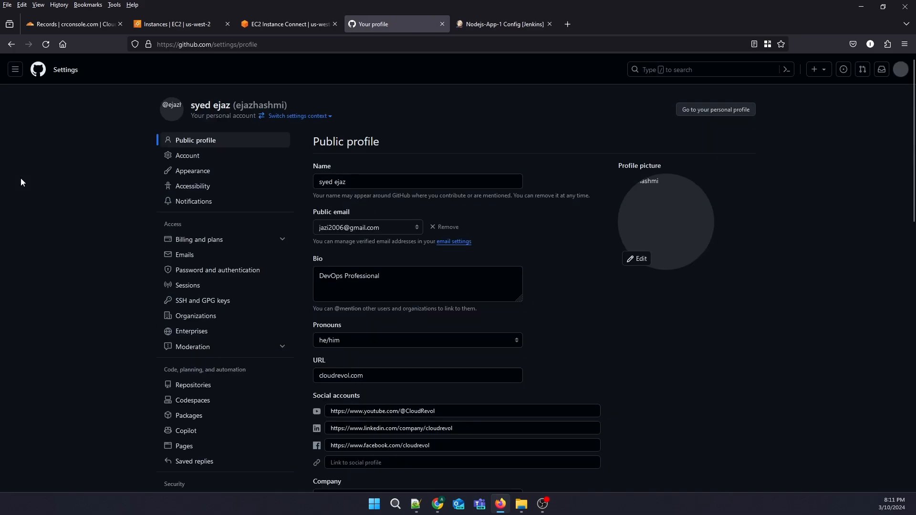
{"action": "scroll", "scroll_direction": "down", "scroll_amount": 3}
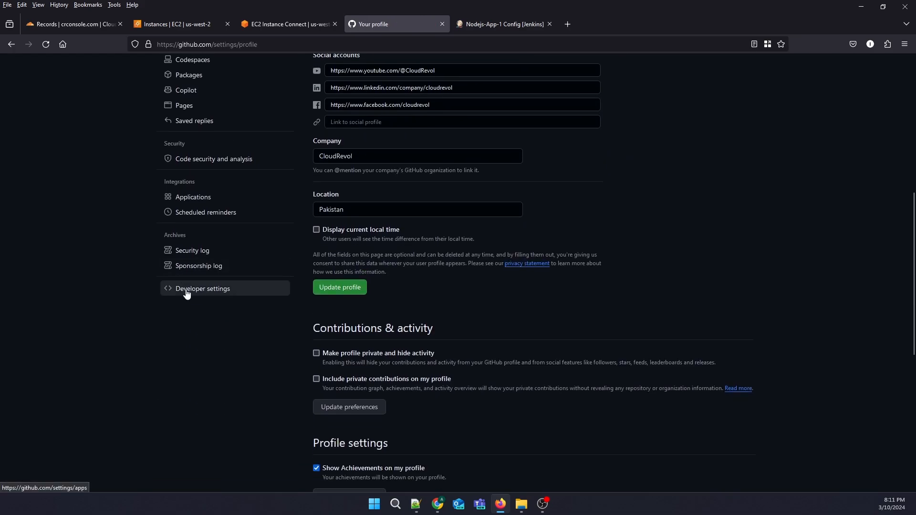
{"action": "left_click", "coordinate": [203, 288]}
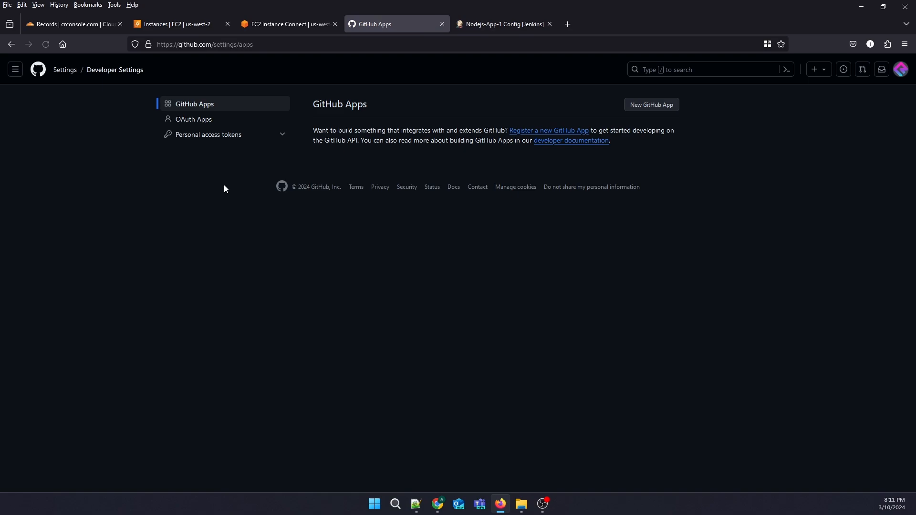
{"action": "left_click", "coordinate": [208, 135]}
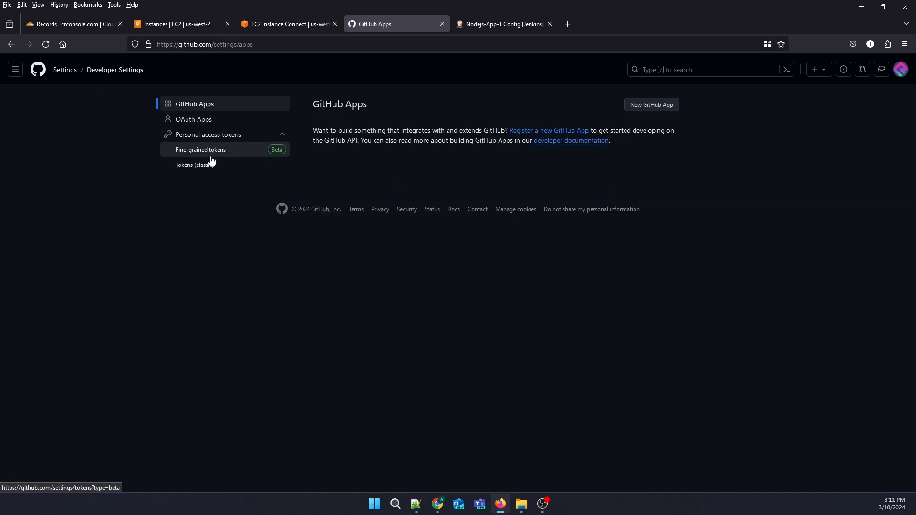
{"action": "left_click", "coordinate": [195, 165]}
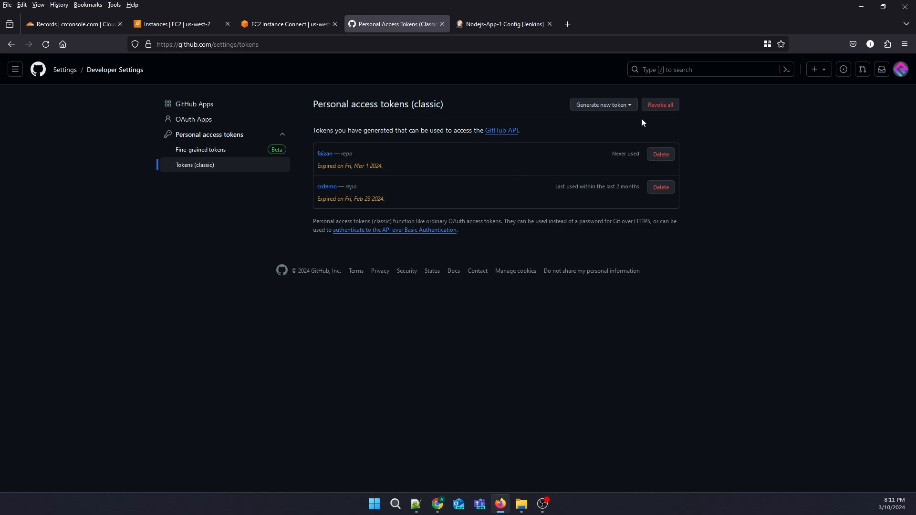
{"action": "left_click", "coordinate": [602, 105]}
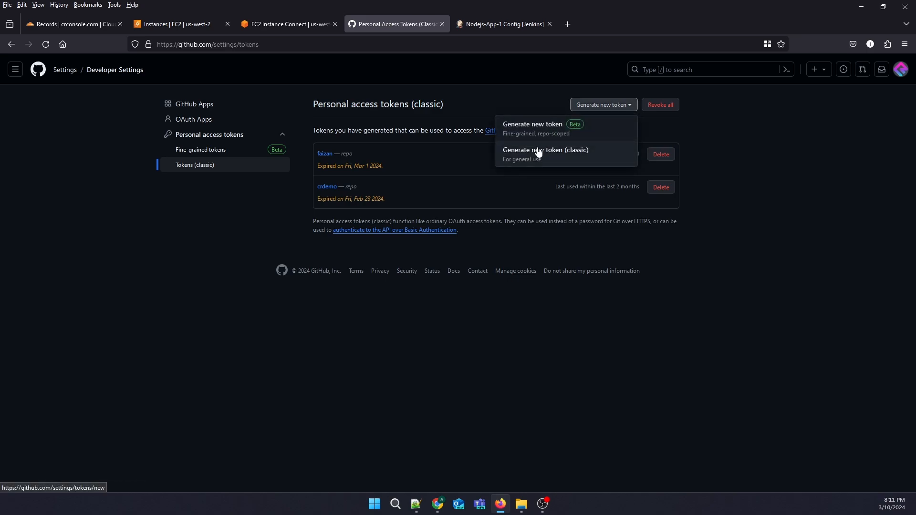
Generate a classic token noted jenkinsnode with full repo scope.
{"action": "left_click", "coordinate": [544, 153]}
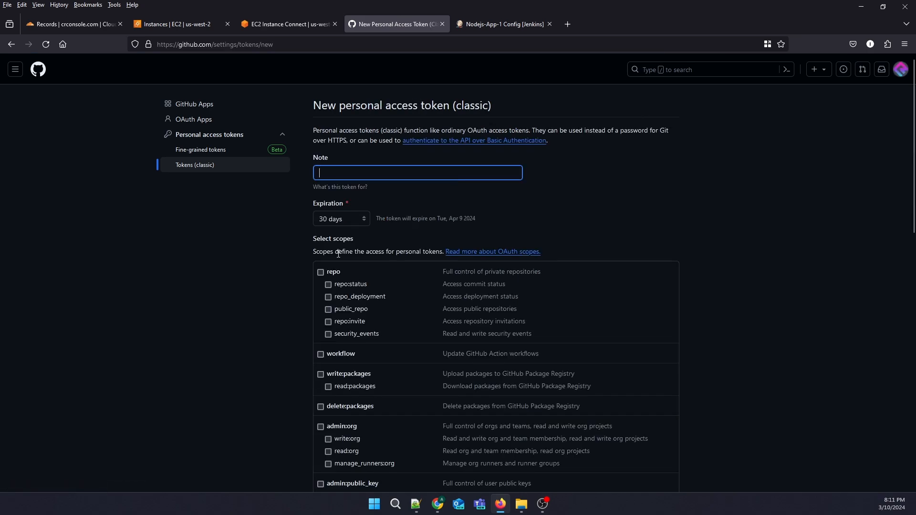
{"action": "left_click", "coordinate": [320, 272]}
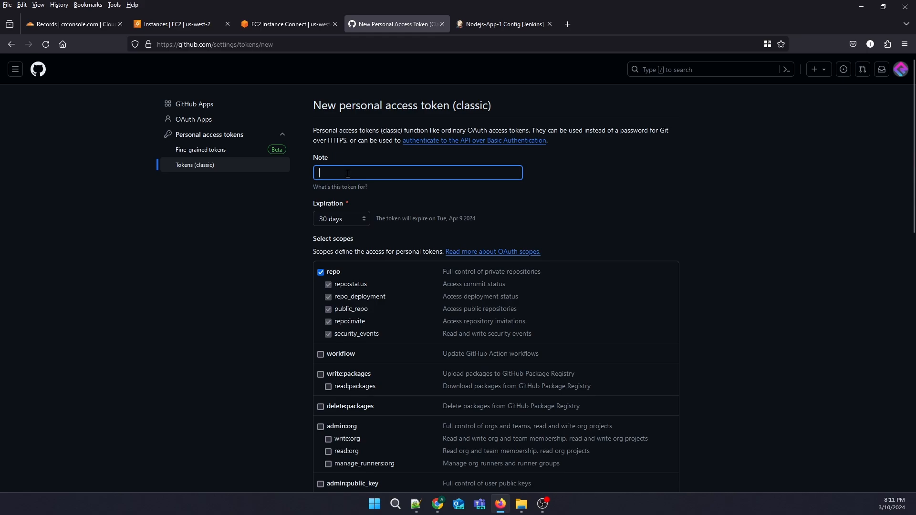
{"action": "type", "text": "jenkinsnode"}
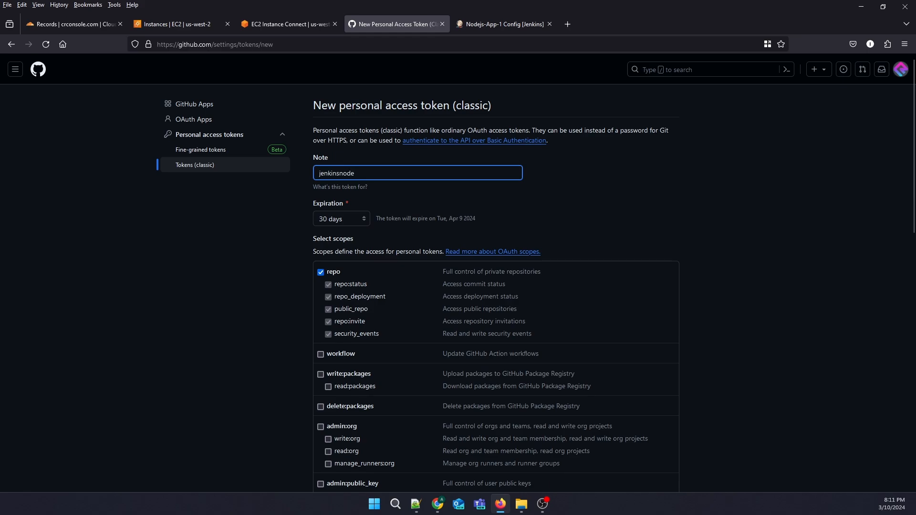
{"action": "scroll", "scroll_direction": "down", "scroll_amount": 3}
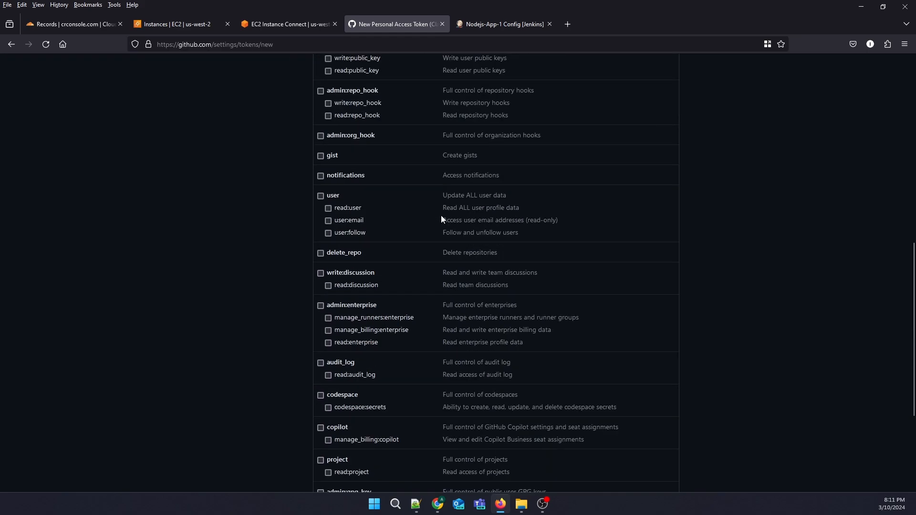
{"action": "scroll", "scroll_direction": "down", "scroll_amount": 3}
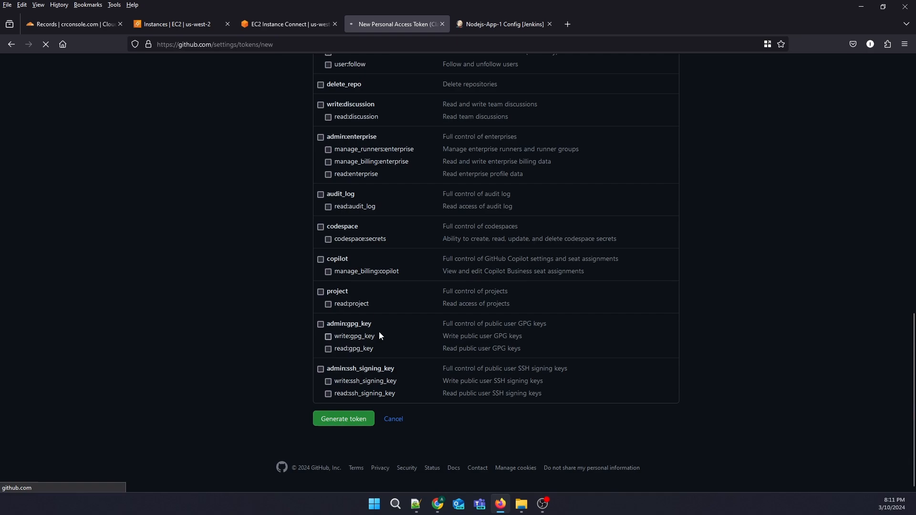
{"action": "left_click", "coordinate": [342, 418]}
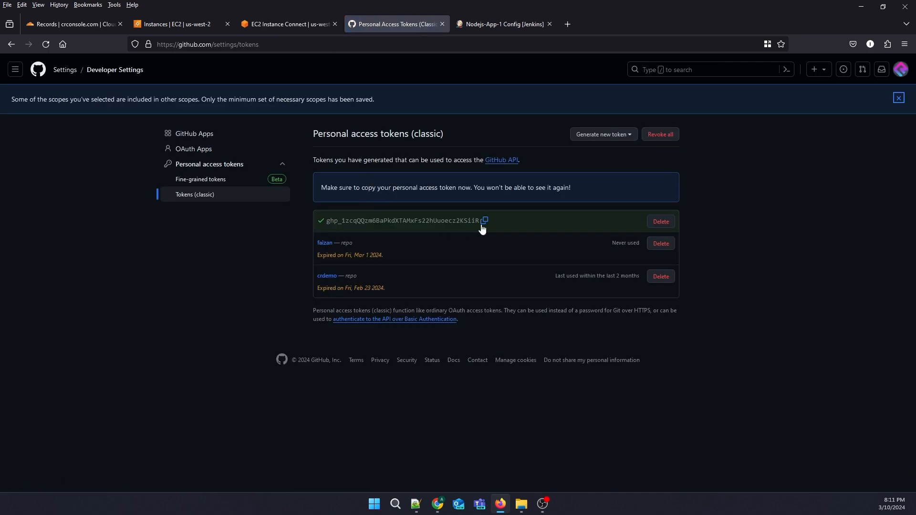
Save the credential with description 'github accont' and select it for the job's repository.
{"action": "left_click", "coordinate": [501, 24]}
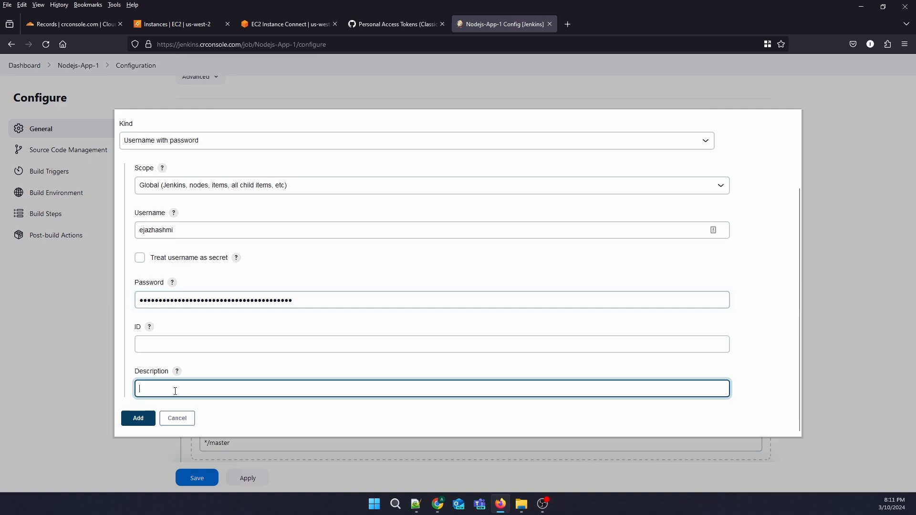
{"action": "type", "text": "github"}
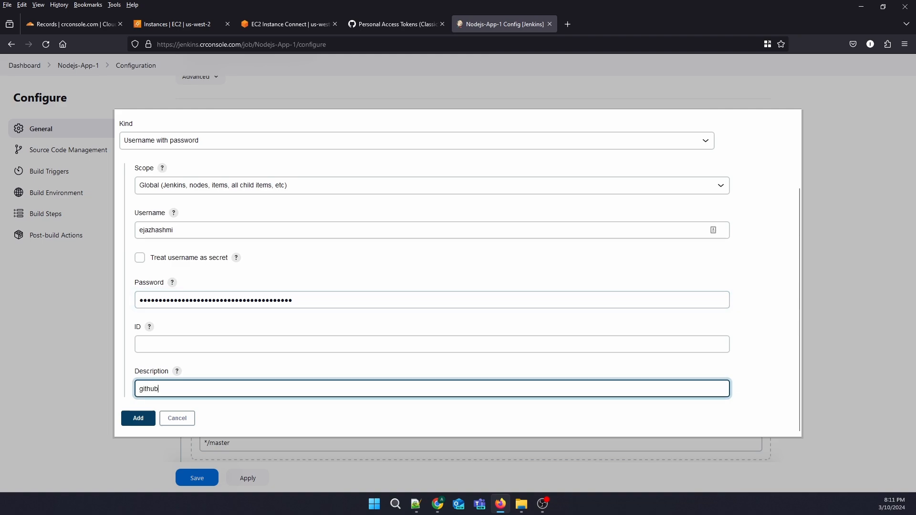
{"action": "type", "text": "accon"}
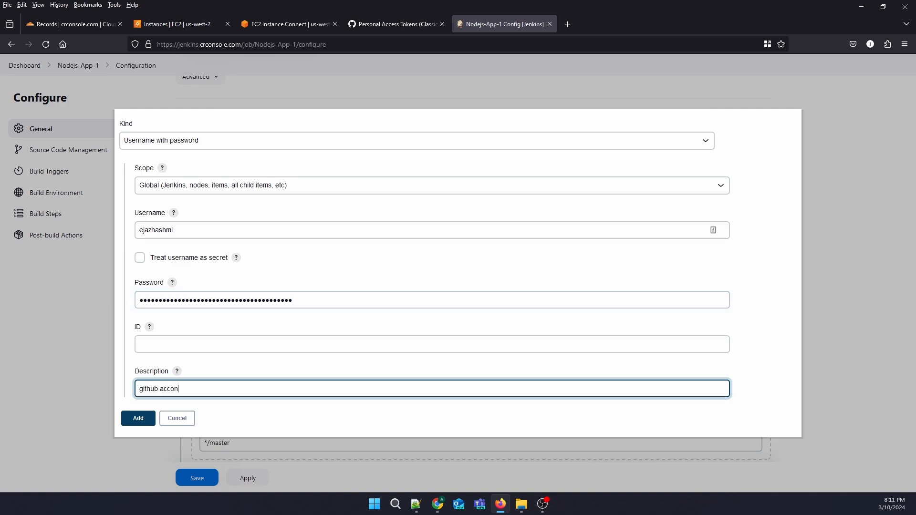
{"action": "type", "text": "t"}
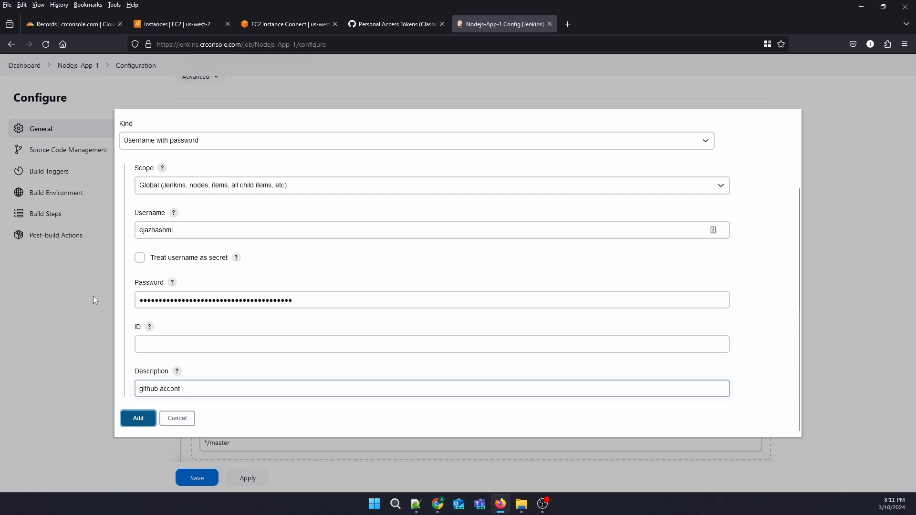
{"action": "left_click", "coordinate": [137, 418]}
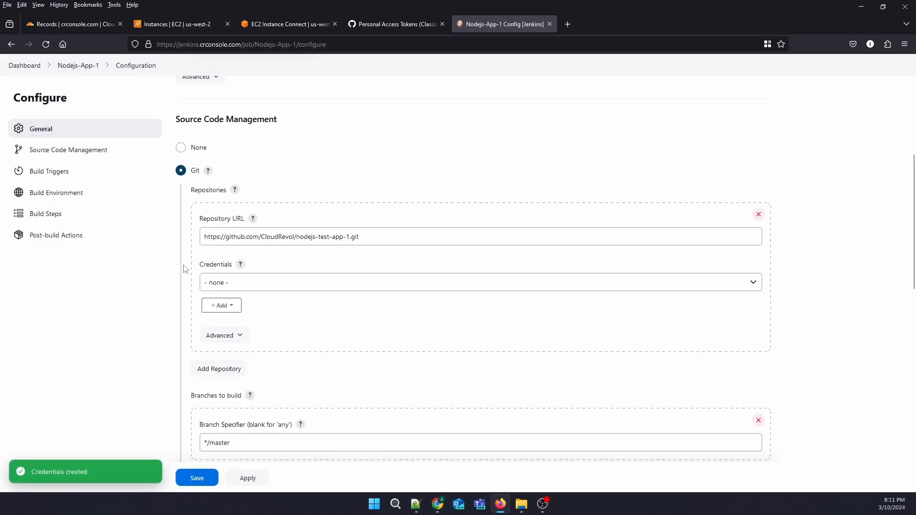
{"action": "left_click", "coordinate": [479, 283]}
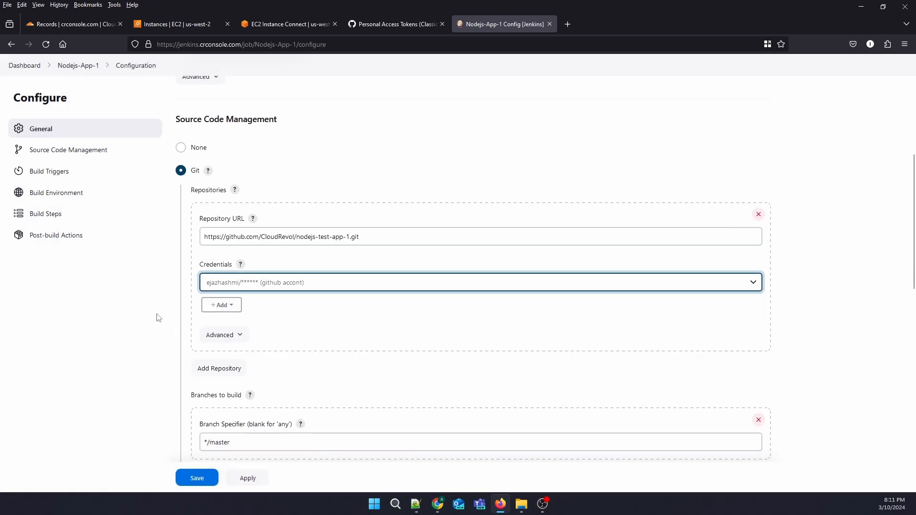
{"action": "scroll", "scroll_direction": "down", "scroll_amount": 3}
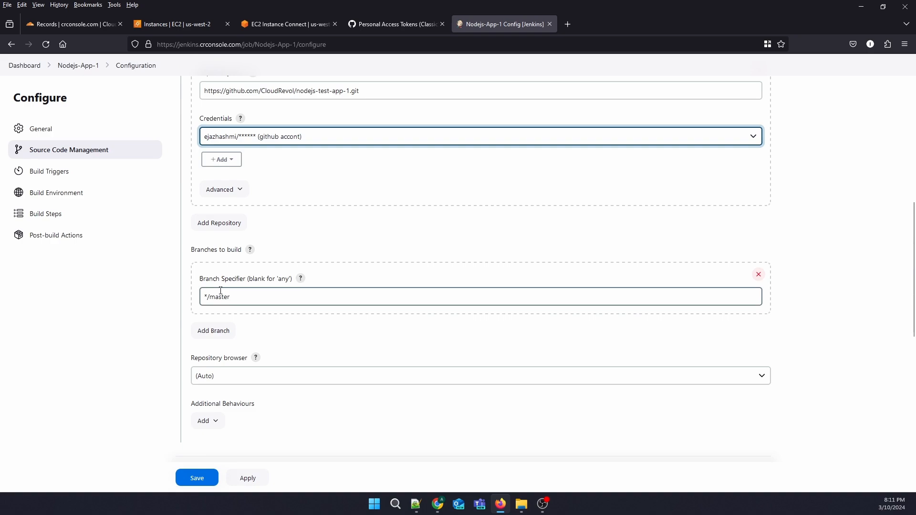
{"action": "left_click", "coordinate": [394, 23]}
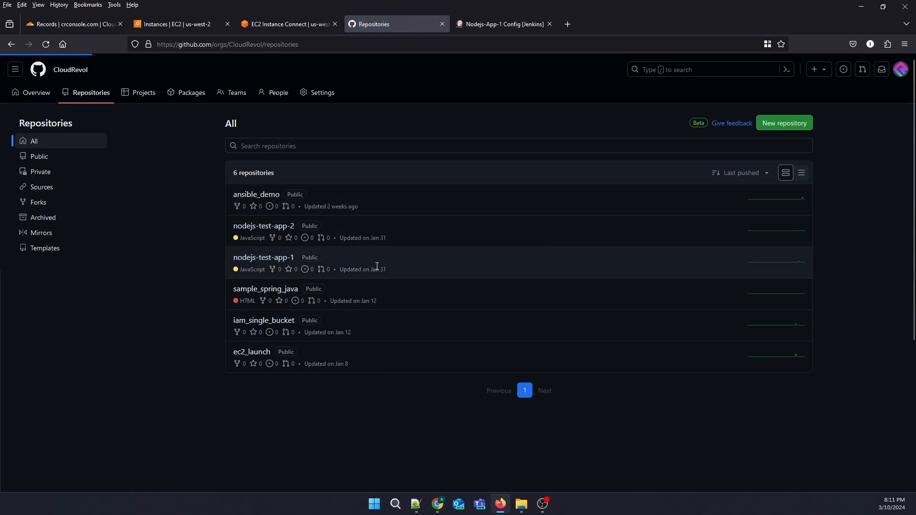
Copy the nodejs-test-app-1 HTTPS clone address from GitHub's Code menu and return to Jenkins.
{"action": "left_click", "coordinate": [263, 256]}
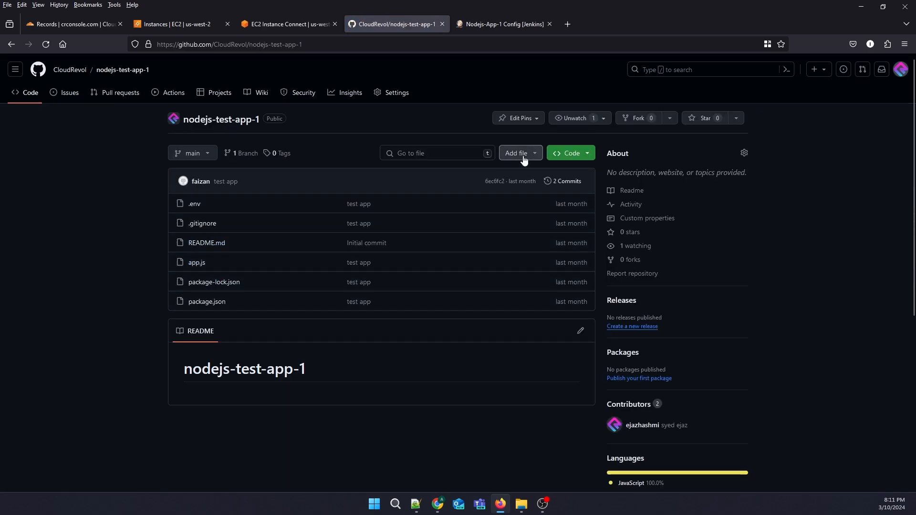
{"action": "left_click", "coordinate": [566, 153]}
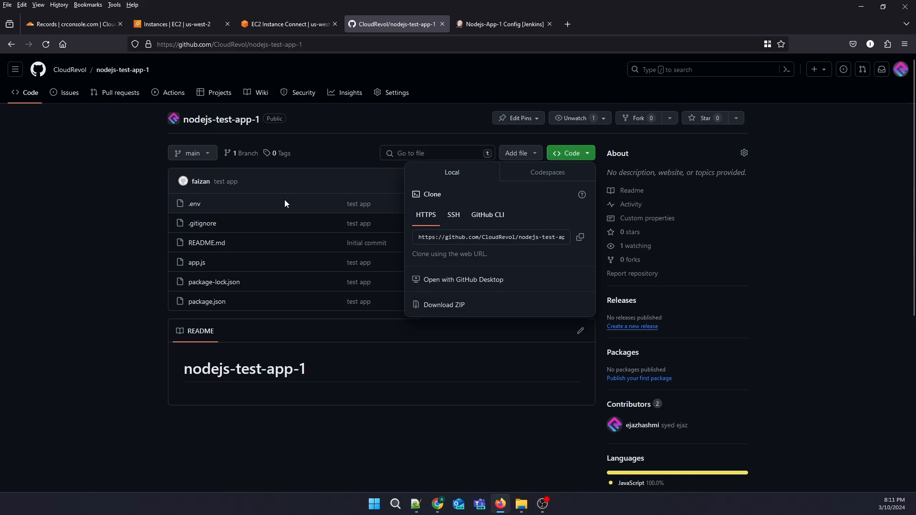
{"action": "left_click", "coordinate": [578, 237]}
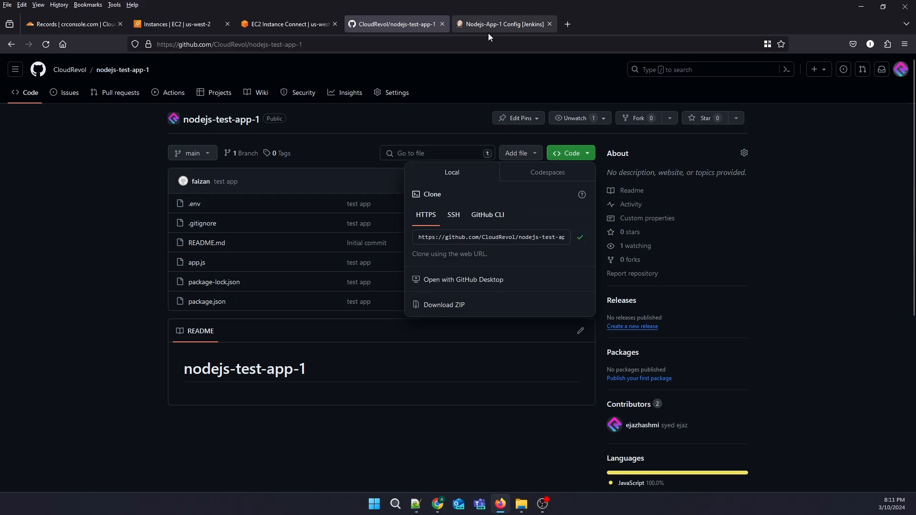
{"action": "left_click", "coordinate": [503, 24]}
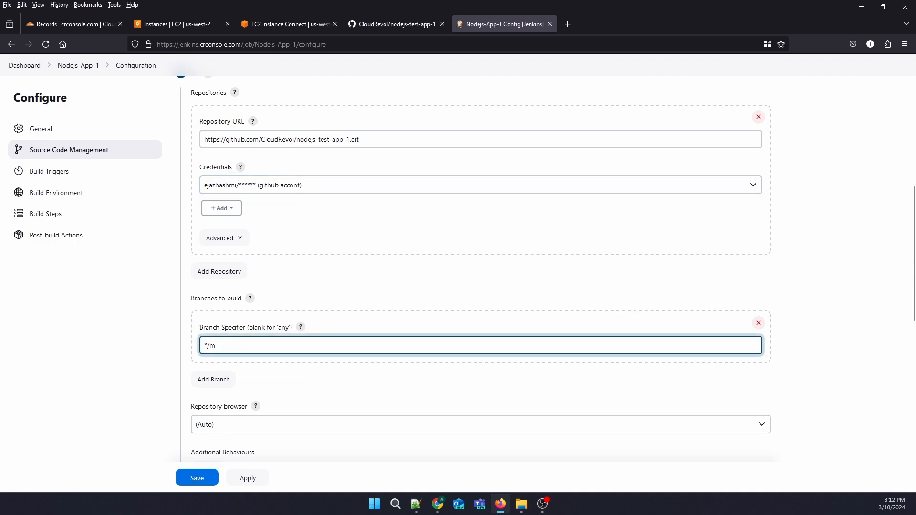
Save the Nodejs-App-1 configuration and dismiss the browser's save-password prompt.
{"action": "scroll", "scroll_direction": "down", "scroll_amount": 3}
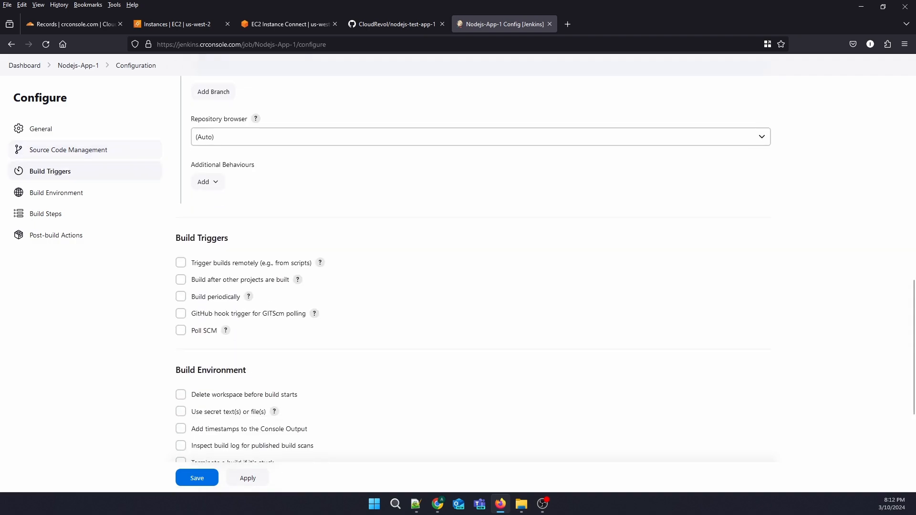
{"action": "scroll", "scroll_direction": "down", "scroll_amount": 3}
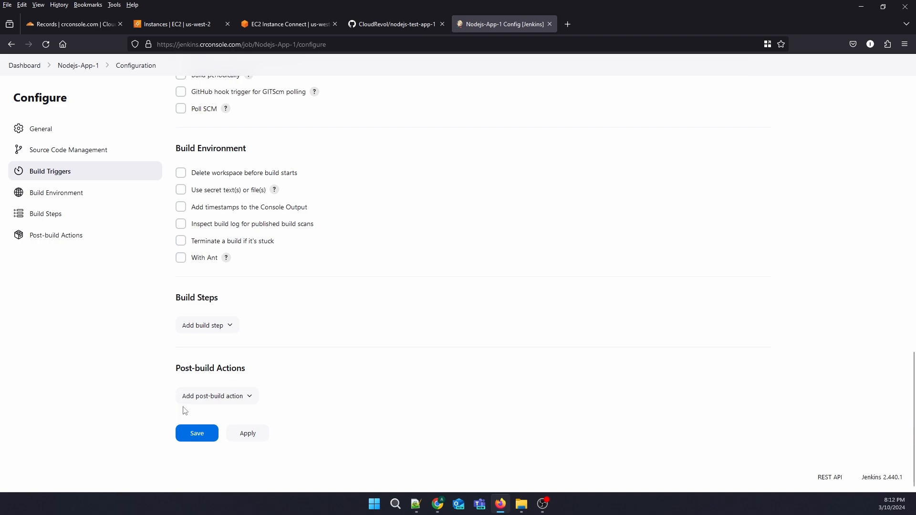
{"action": "left_click", "coordinate": [196, 434]}
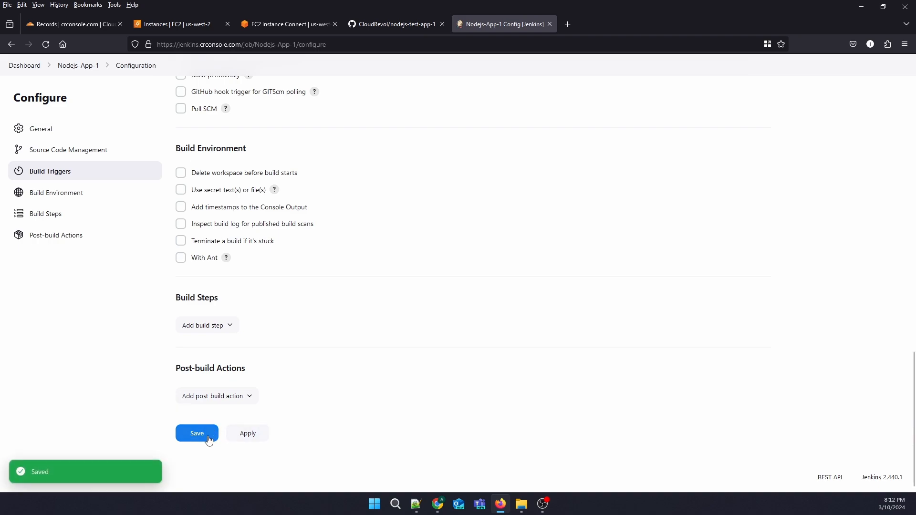
{"action": "left_click", "coordinate": [197, 434]}
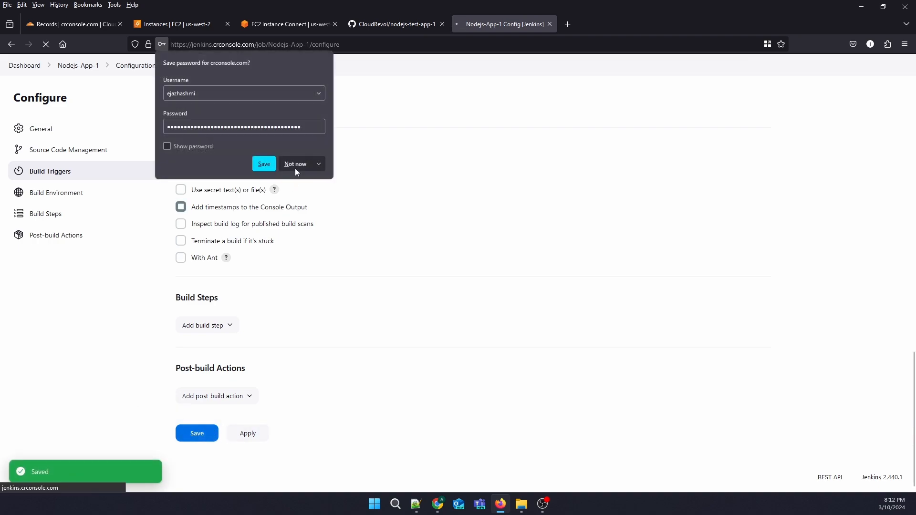
{"action": "left_click", "coordinate": [196, 433]}
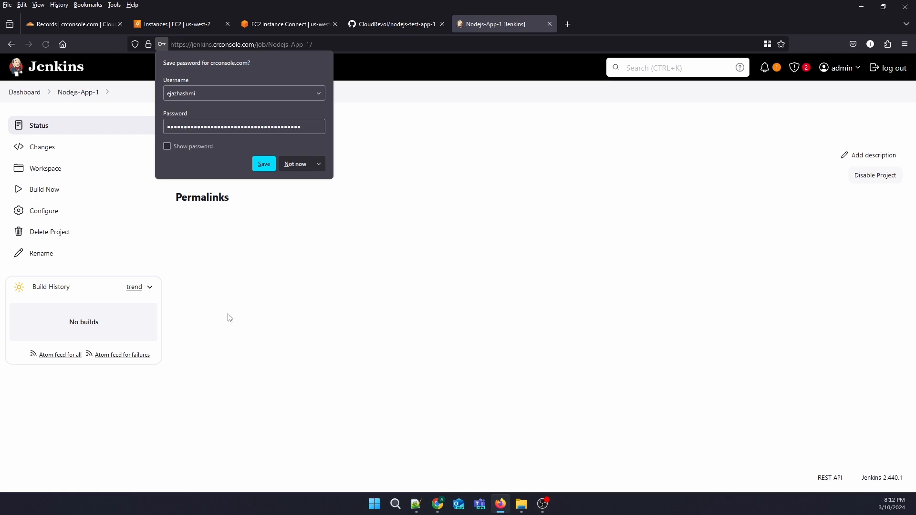
{"action": "left_click", "coordinate": [295, 164]}
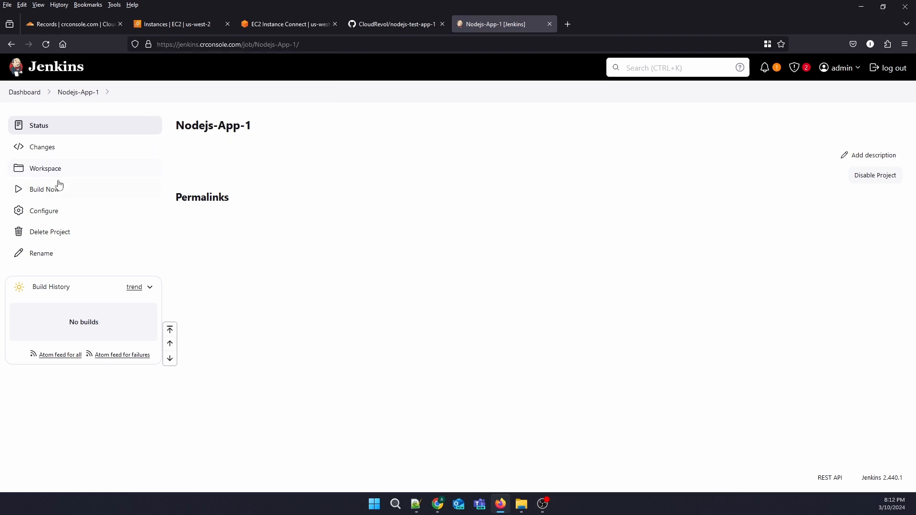
Run build #1 of Nodejs-App-1, review its console output, and return to the job page.
{"action": "left_click", "coordinate": [44, 189]}
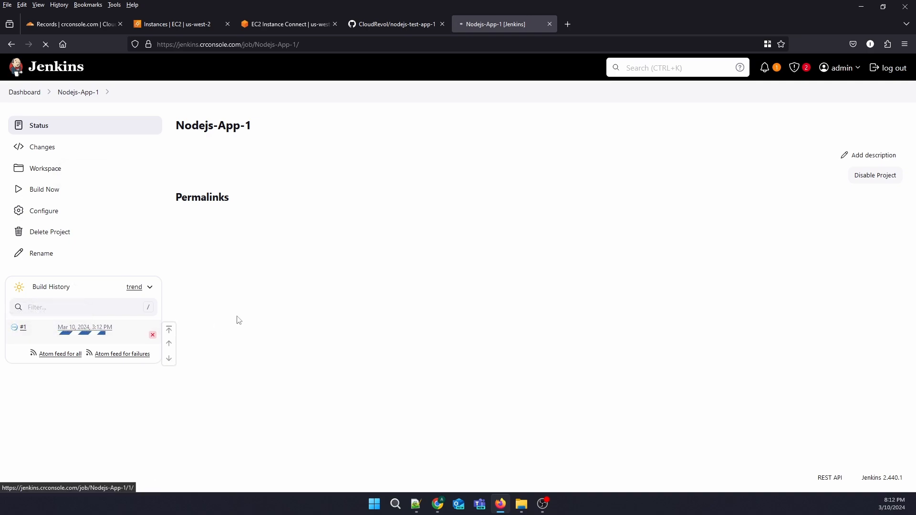
{"action": "left_click", "coordinate": [22, 328]}
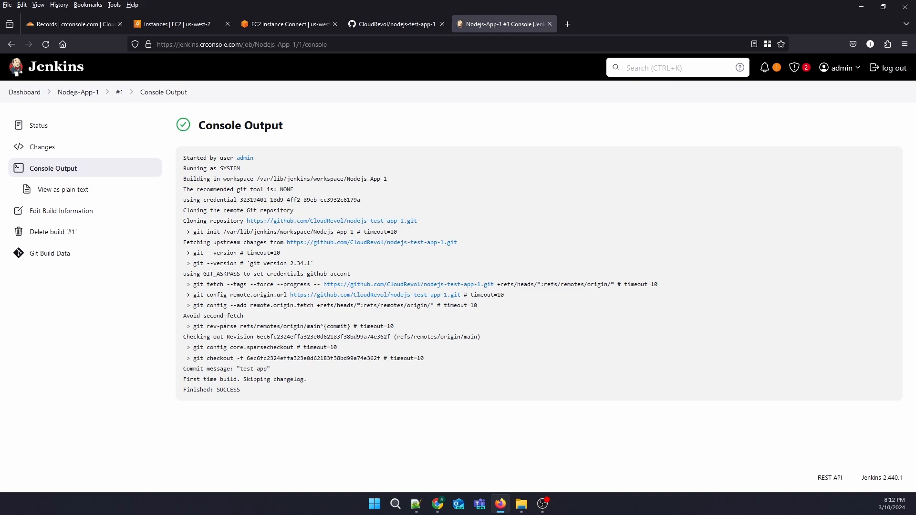
{"action": "mouse_move", "coordinate": [272, 363]}
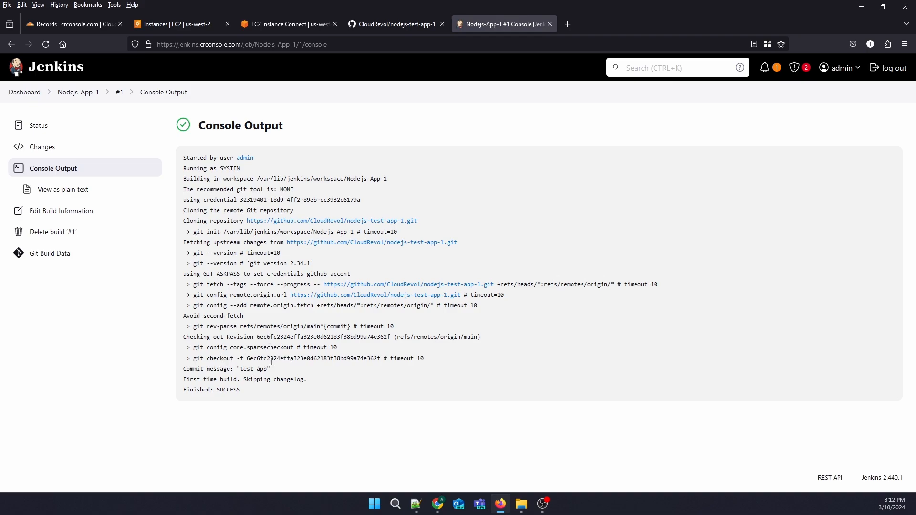
{"action": "mouse_move", "coordinate": [293, 336]}
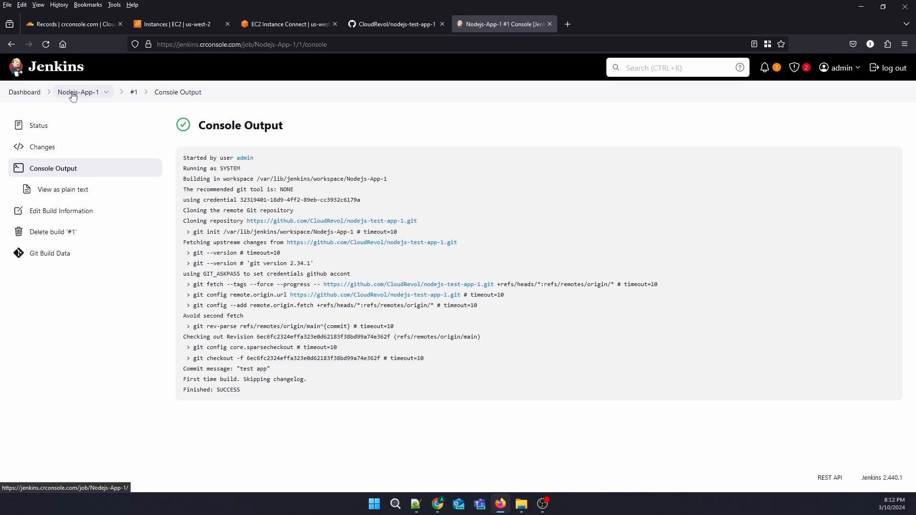
{"action": "left_click", "coordinate": [46, 44]}
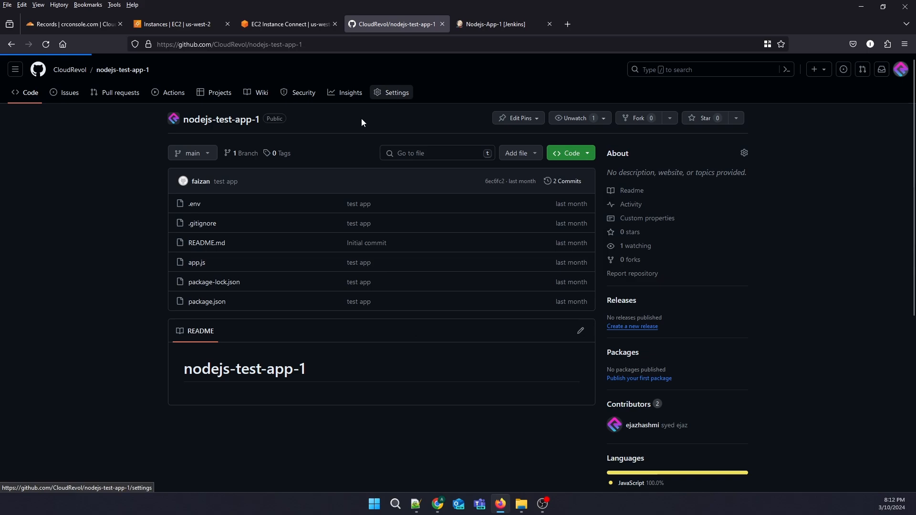
Reach the Add webhook form through repository Settings > Webhooks.
{"action": "left_click", "coordinate": [396, 92]}
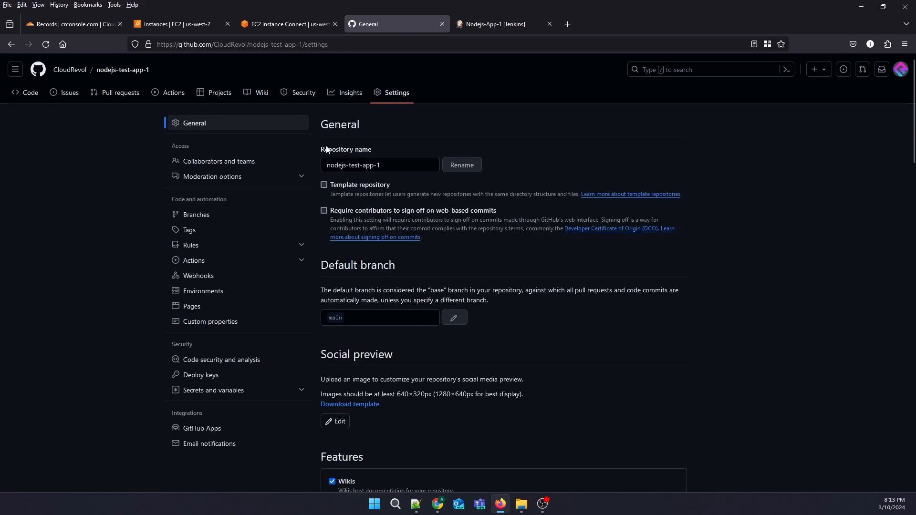
{"action": "left_click", "coordinate": [199, 275]}
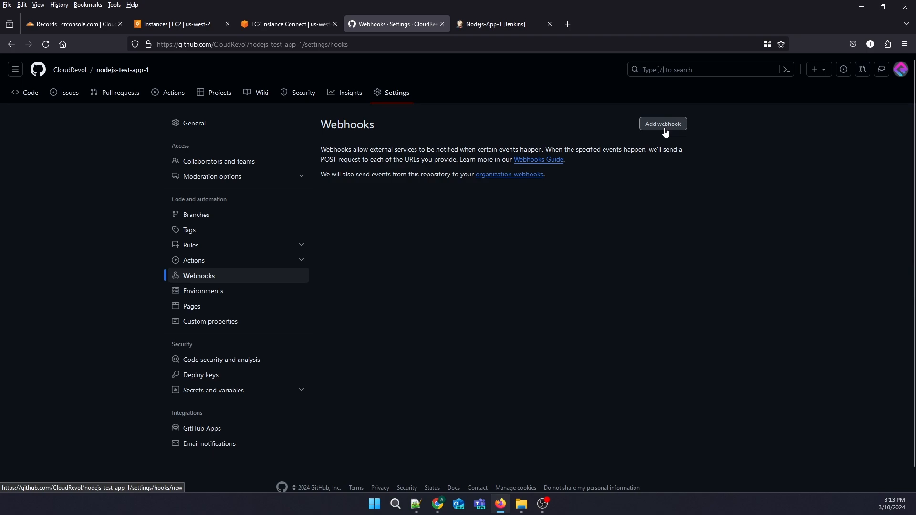
{"action": "left_click", "coordinate": [662, 123]}
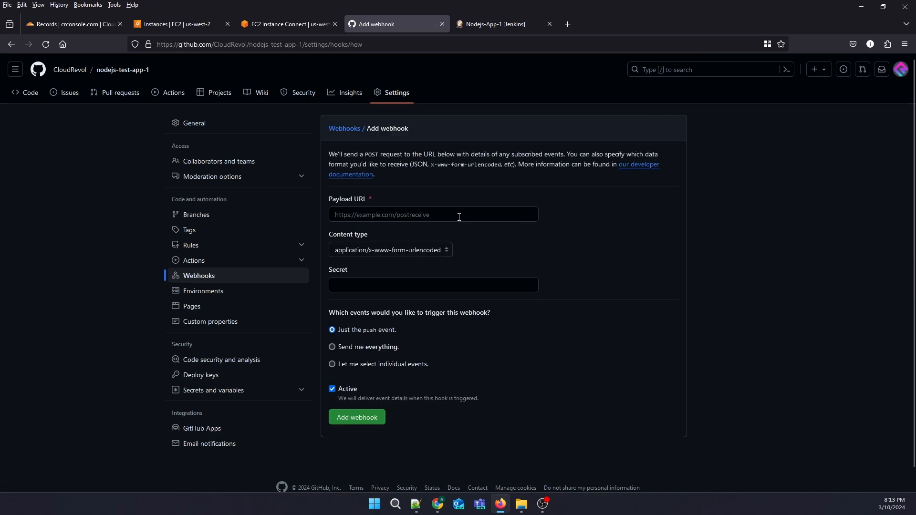
{"action": "left_click", "coordinate": [433, 215]}
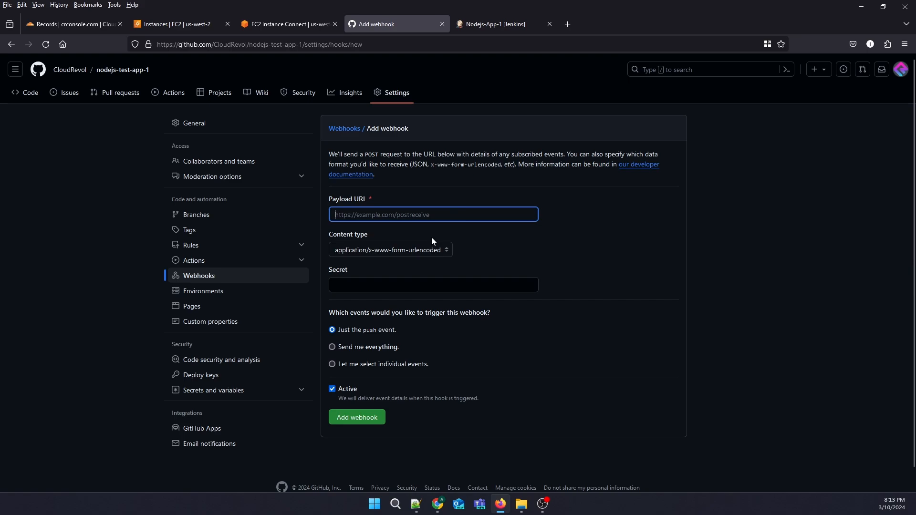
{"action": "left_click", "coordinate": [492, 23]}
{"action": "type", "text": "https://jenkins.crconsole.com"}
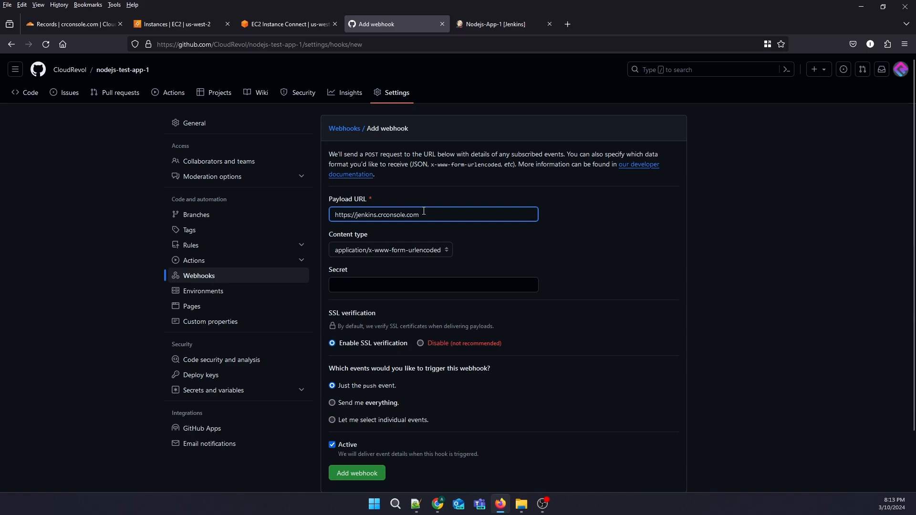
{"action": "type", "text": "/"}
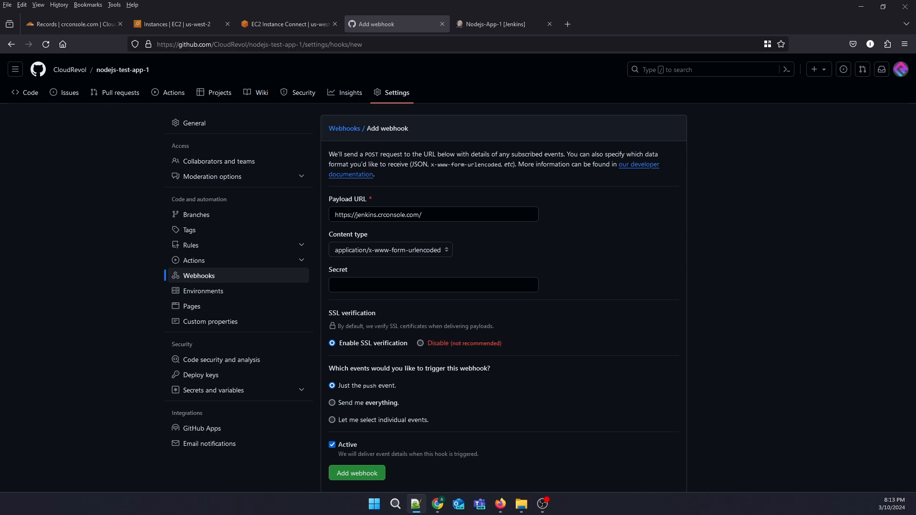
{"action": "left_click", "coordinate": [433, 215]}
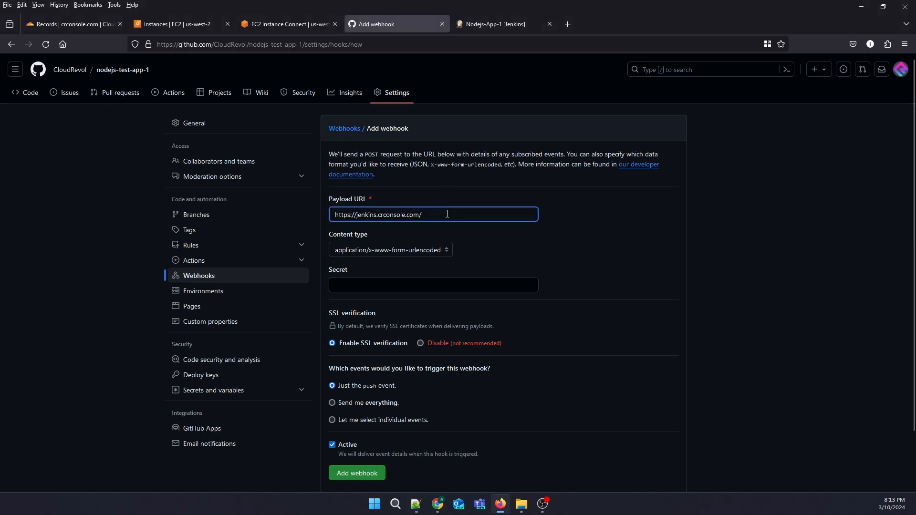
{"action": "type", "text": "github-webhook/"}
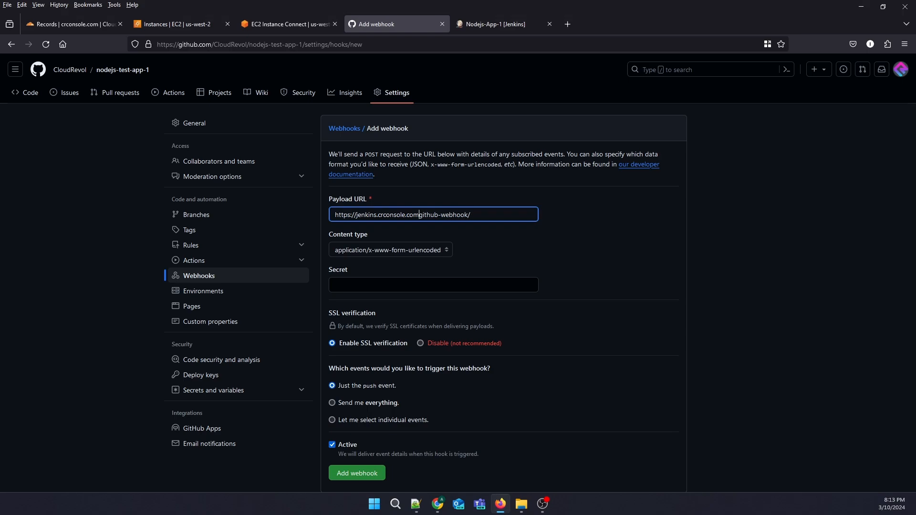
Set content type to application/json and add the webhook.
{"action": "left_click", "coordinate": [433, 215]}
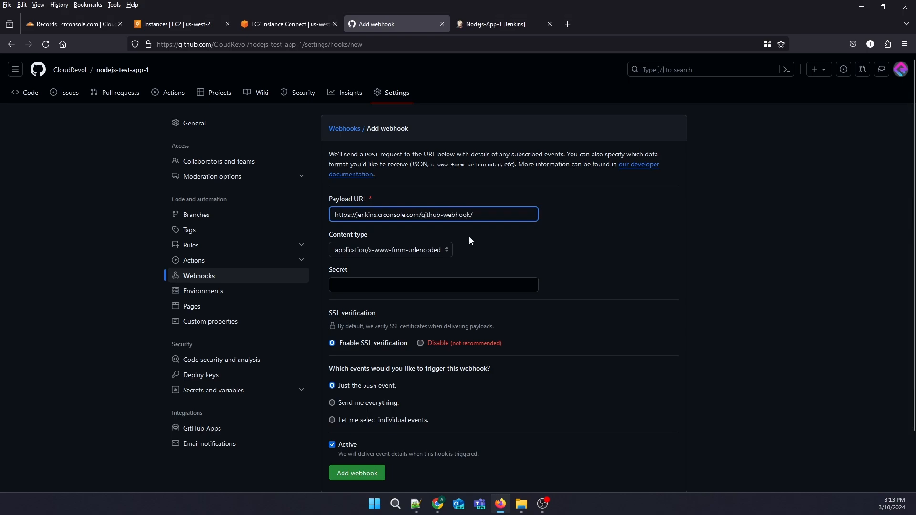
{"action": "left_click", "coordinate": [389, 249]}
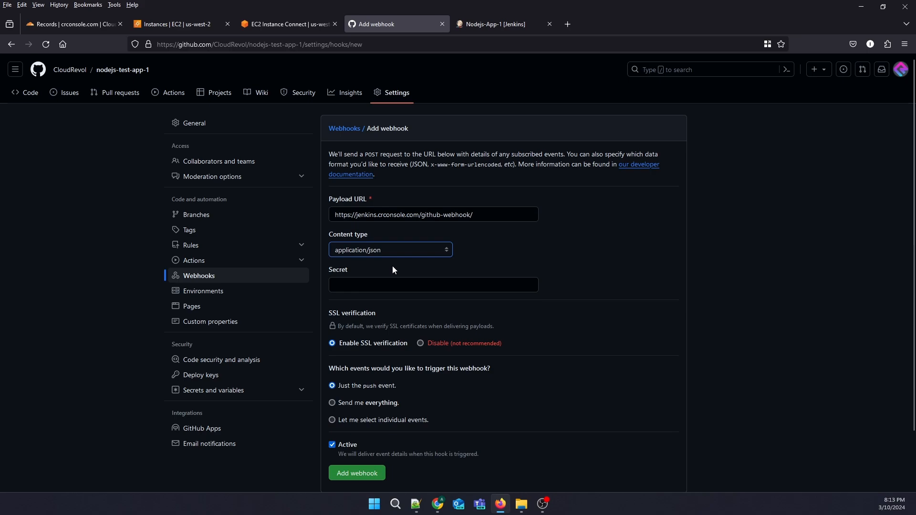
{"action": "mouse_move", "coordinate": [477, 251]}
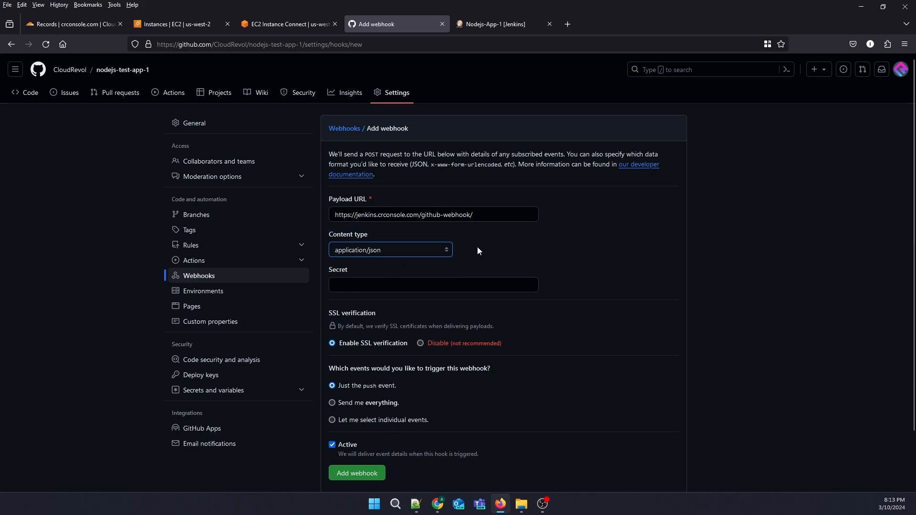
{"action": "scroll", "scroll_direction": "down", "scroll_amount": 3}
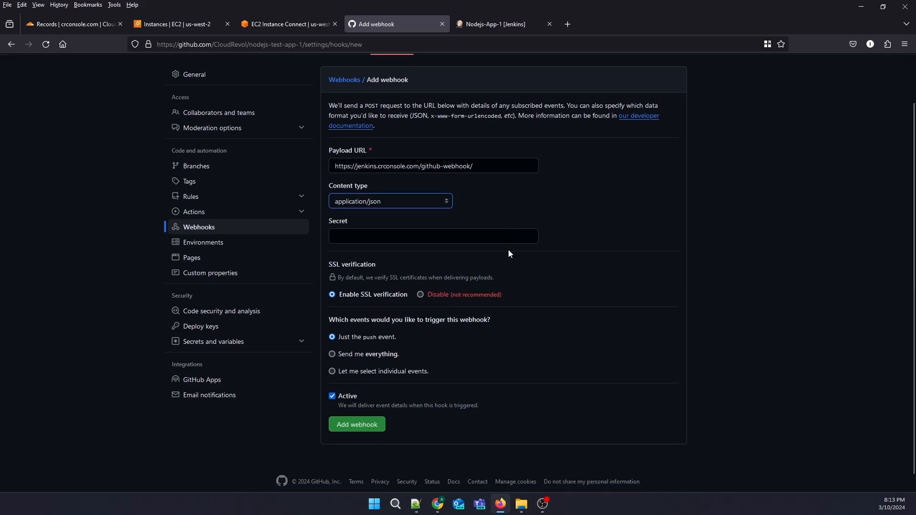
{"action": "scroll", "scroll_direction": "down", "scroll_amount": 3}
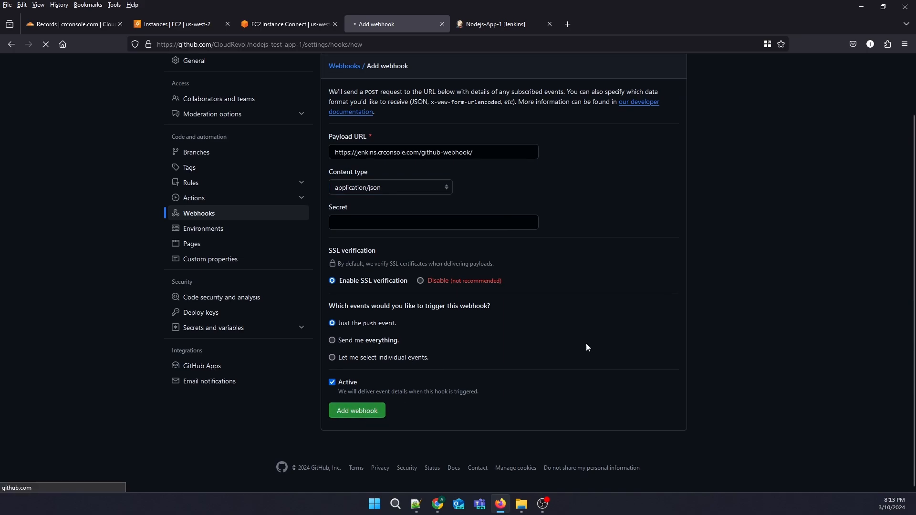
{"action": "left_click", "coordinate": [356, 410]}
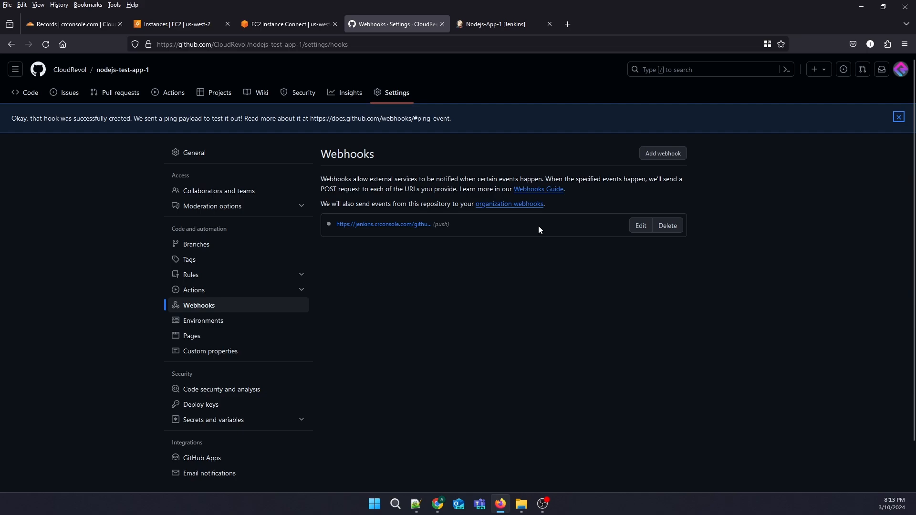
{"action": "mouse_move", "coordinate": [424, 283]}
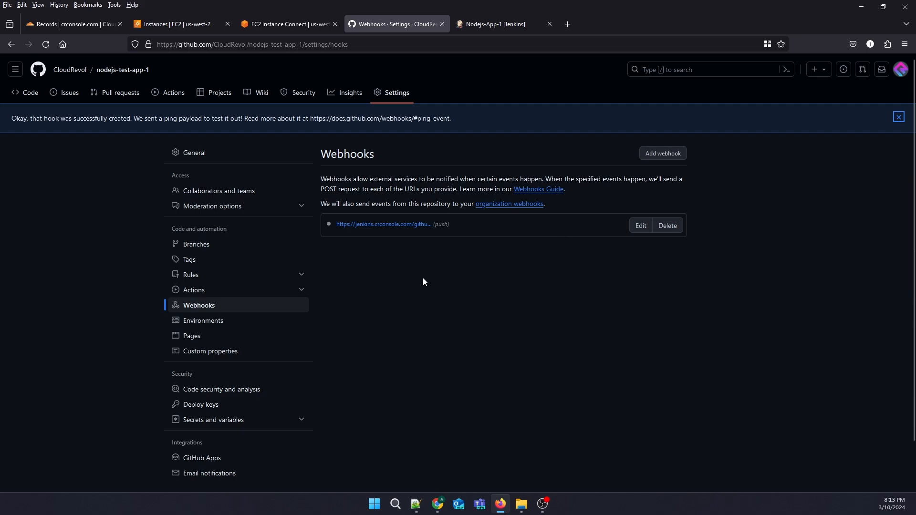
{"action": "mouse_move", "coordinate": [25, 92]}
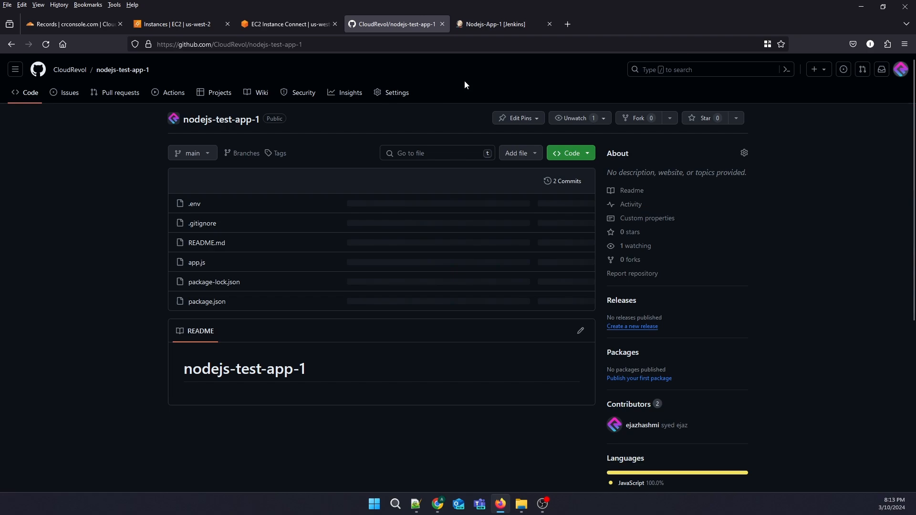
Go to the Nodejs-App-1 job's configuration and jump to its Build Triggers section.
{"action": "left_click", "coordinate": [495, 24]}
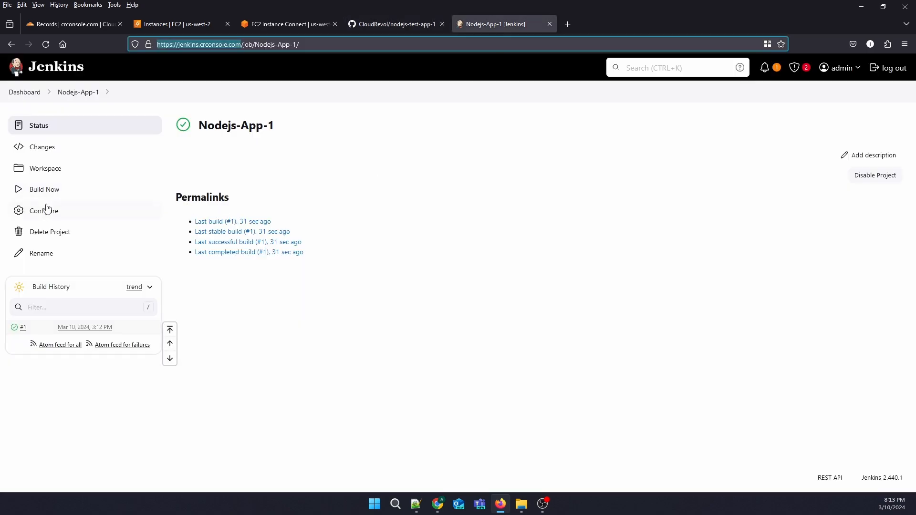
{"action": "left_click", "coordinate": [218, 231]}
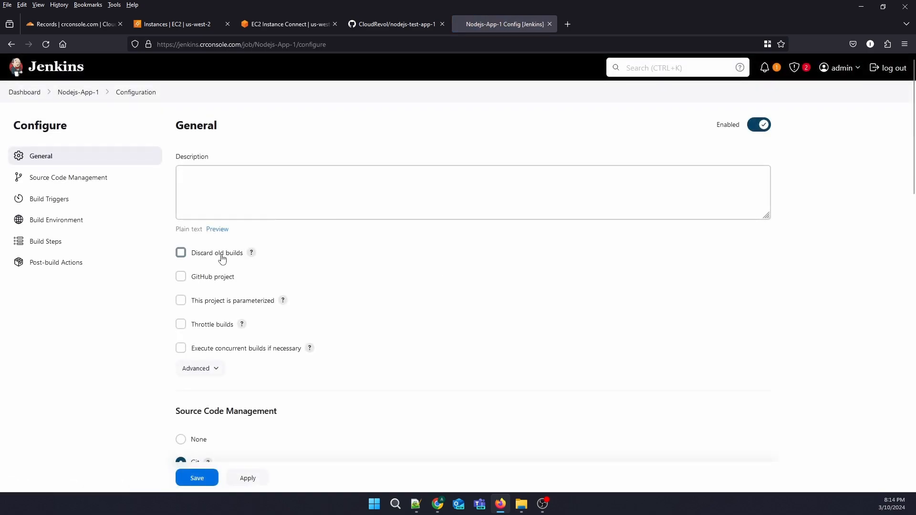
{"action": "scroll", "scroll_direction": "down", "scroll_amount": 3}
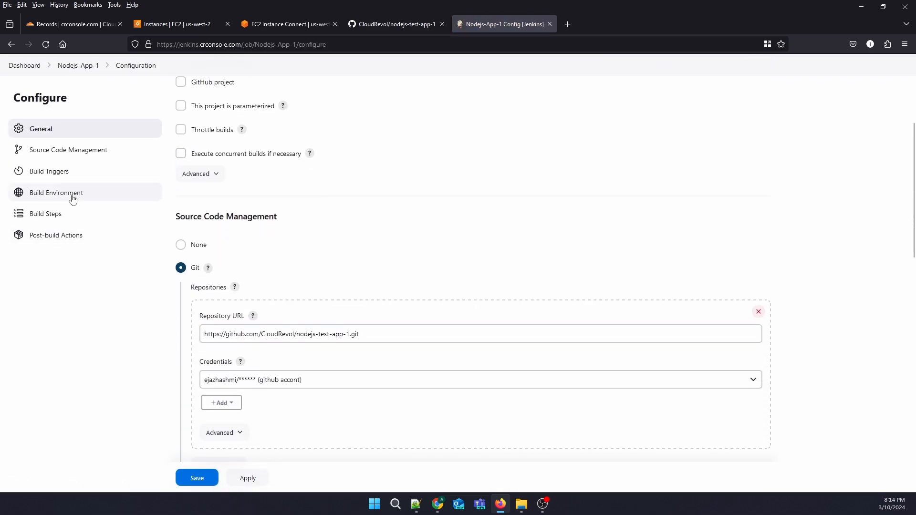
{"action": "left_click", "coordinate": [49, 171]}
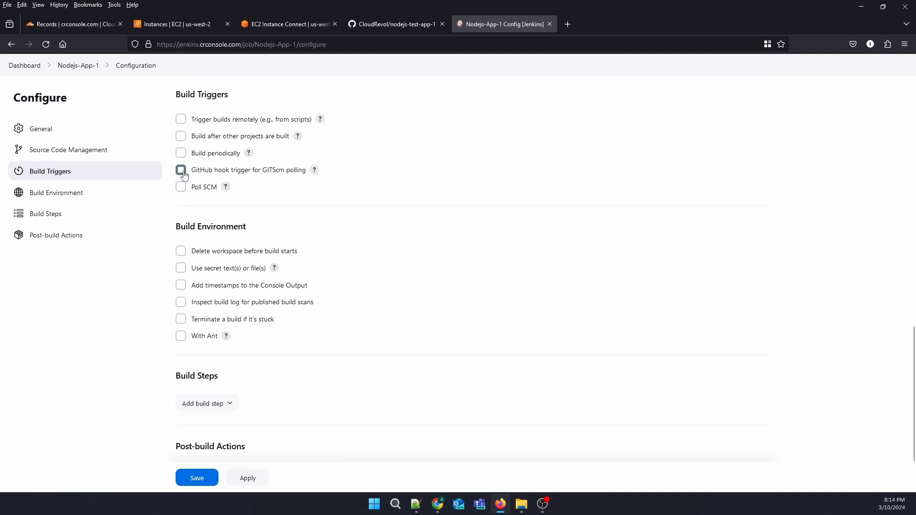
Enable 'GitHub hook trigger for GITScm polling' and save the job configuration.
{"action": "left_click", "coordinate": [181, 170]}
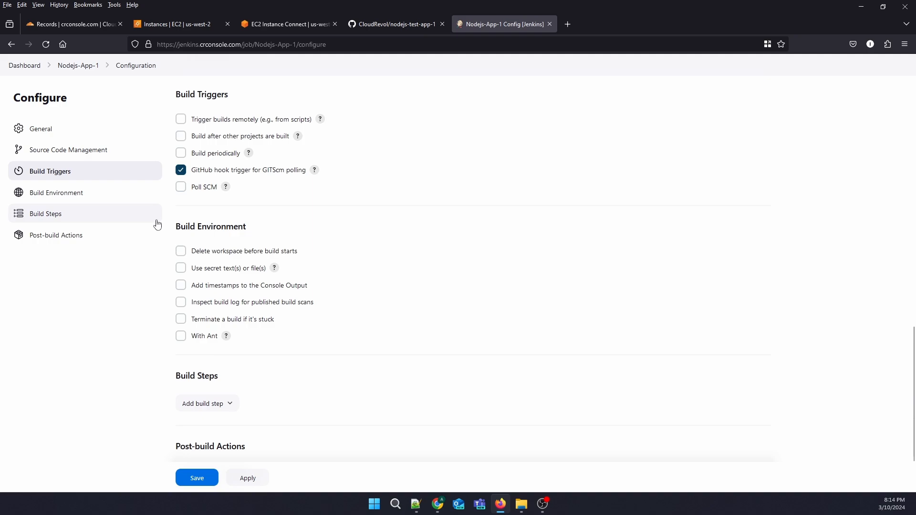
{"action": "scroll", "scroll_direction": "down", "scroll_amount": 3}
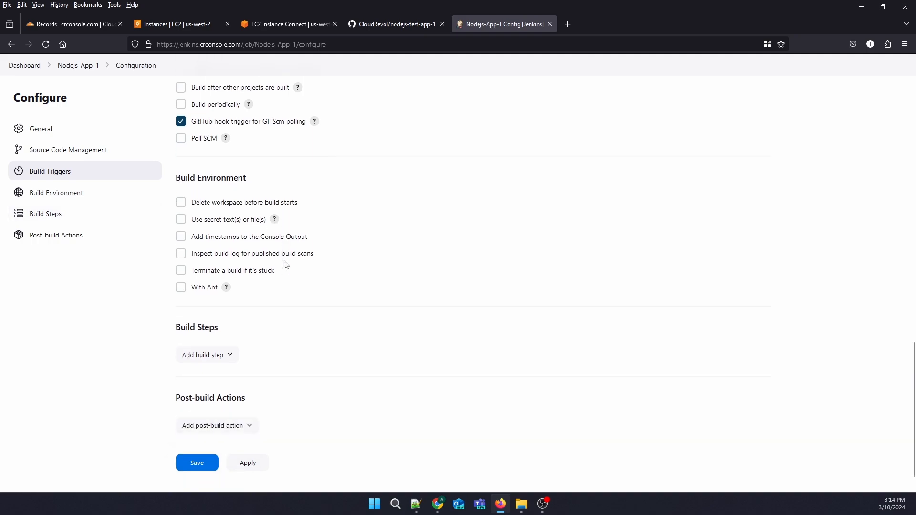
{"action": "mouse_move", "coordinate": [249, 403]}
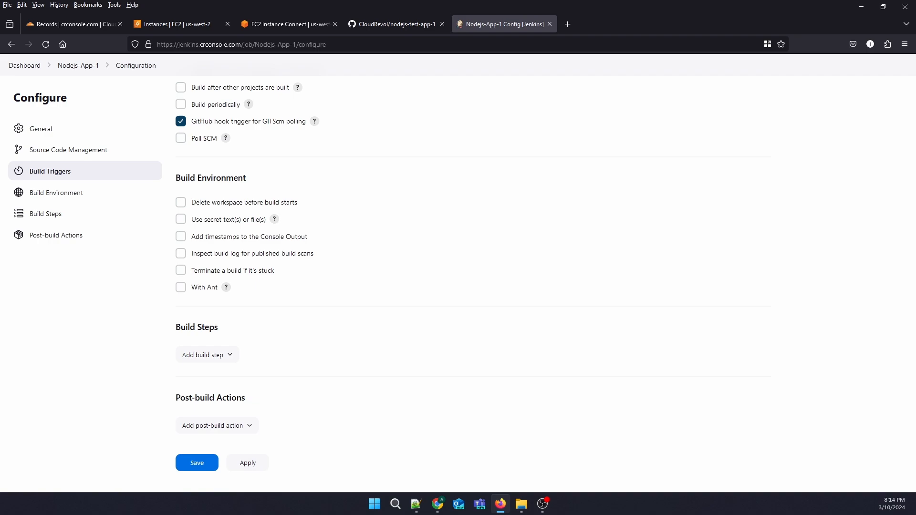
{"action": "scroll", "scroll_direction": "down", "scroll_amount": 3}
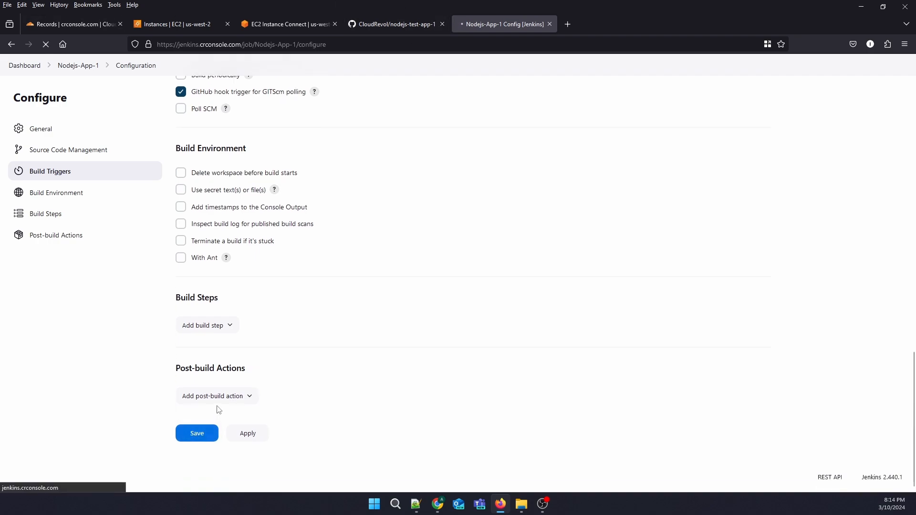
{"action": "left_click", "coordinate": [196, 433]}
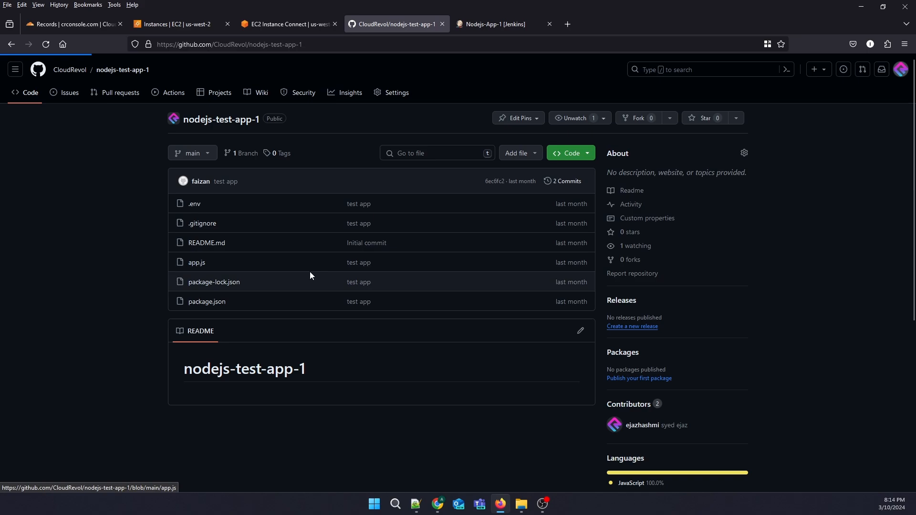
Open app.js in the nodejs-test-app-1 repository for editing.
{"action": "left_click", "coordinate": [197, 262]}
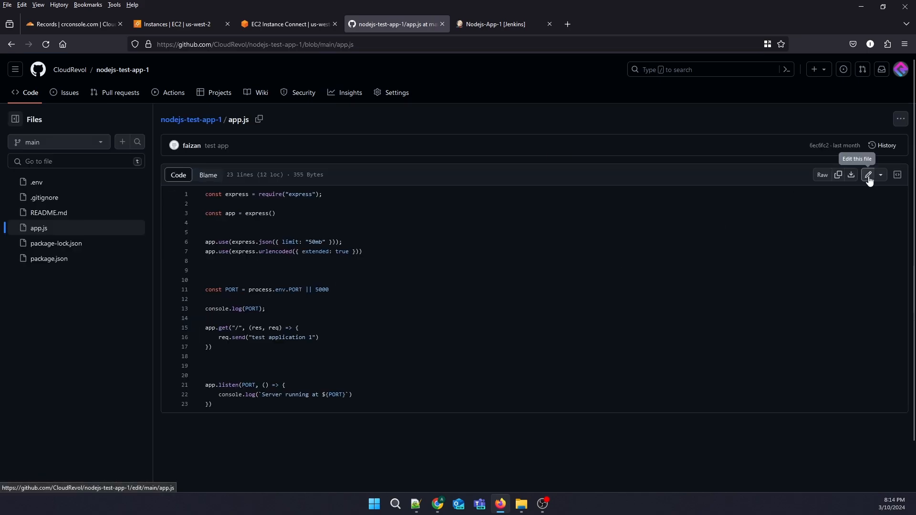
{"action": "left_click", "coordinate": [868, 175]}
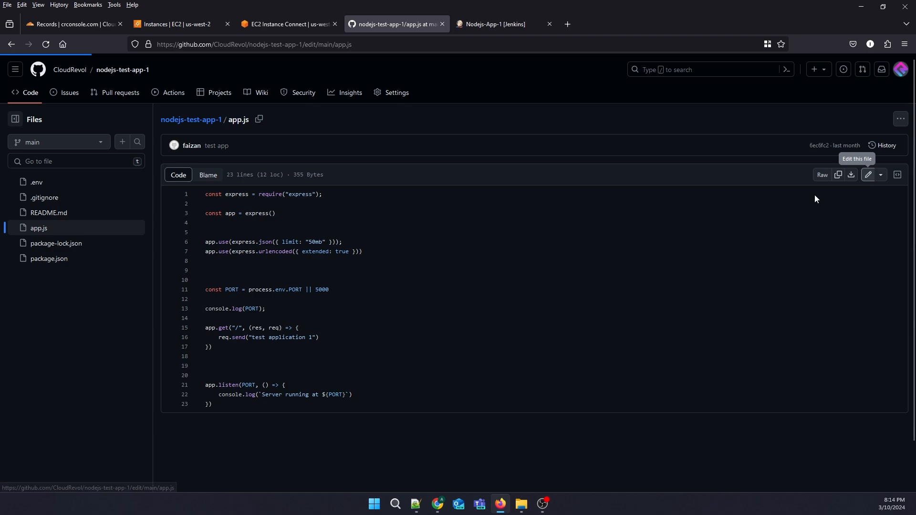
{"action": "left_click", "coordinate": [868, 174]}
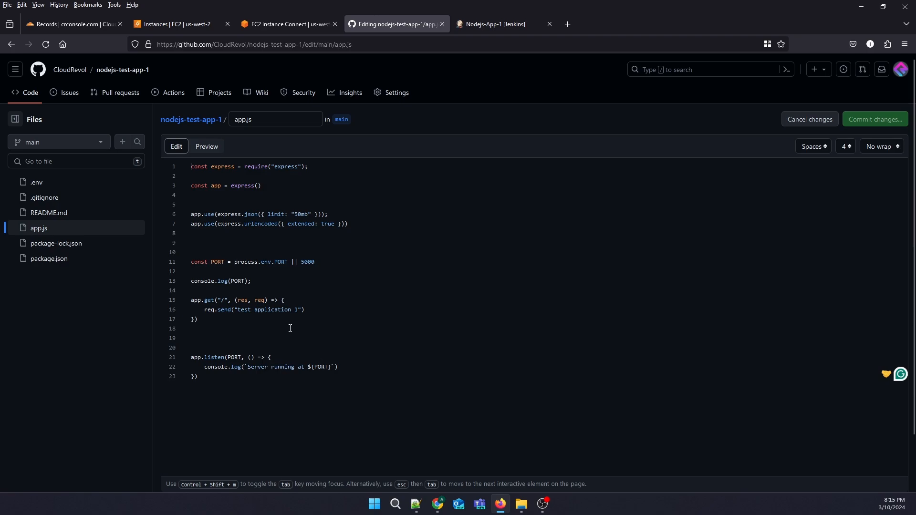
{"action": "mouse_move", "coordinate": [63, 292]}
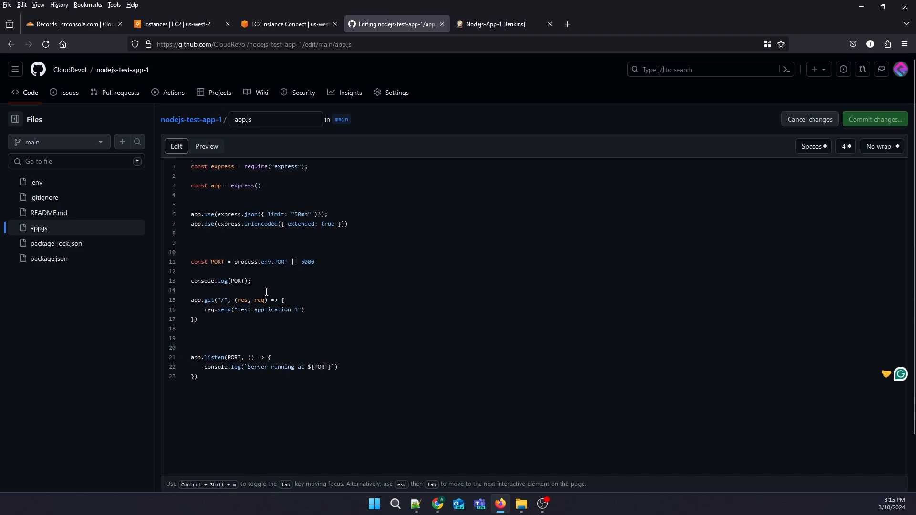
{"action": "mouse_move", "coordinate": [279, 322]}
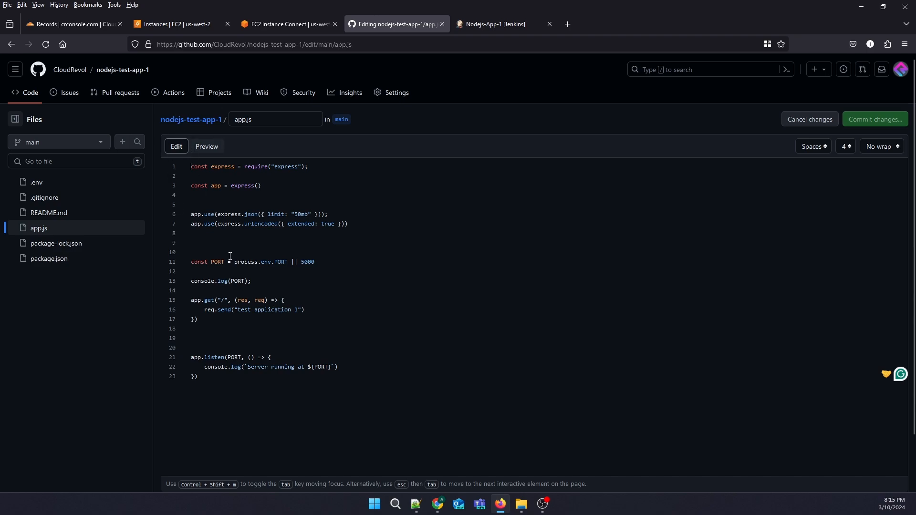
Add a '//Testing' comment on blank line 9 of app.js and start committing the change.
{"action": "left_click", "coordinate": [316, 262]}
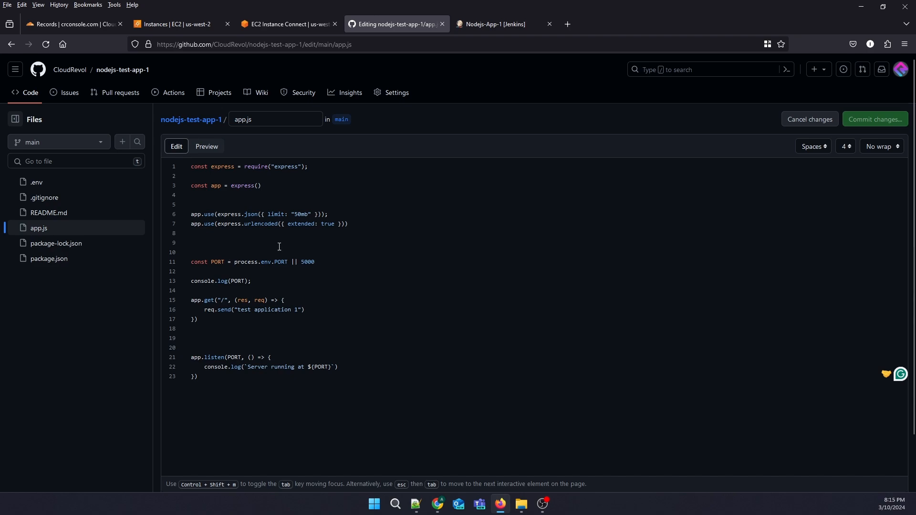
{"action": "type", "text": "/"}
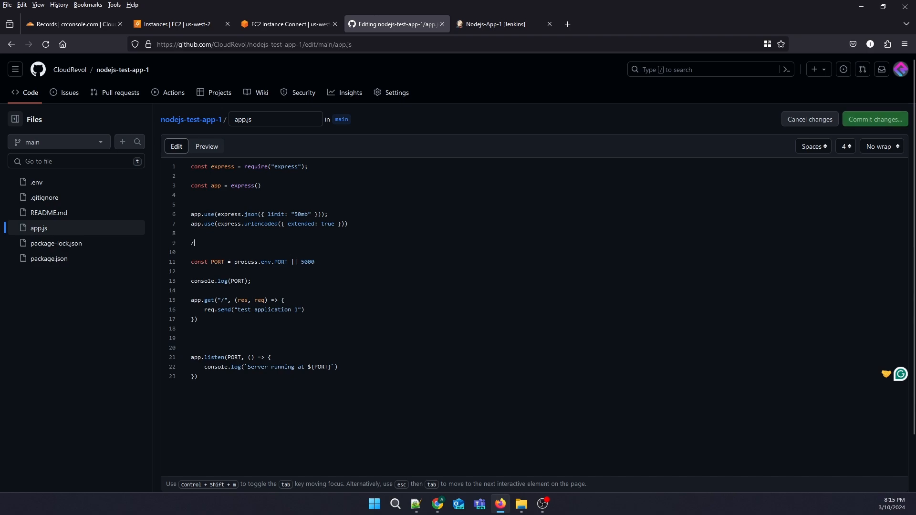
{"action": "type", "text": "/"}
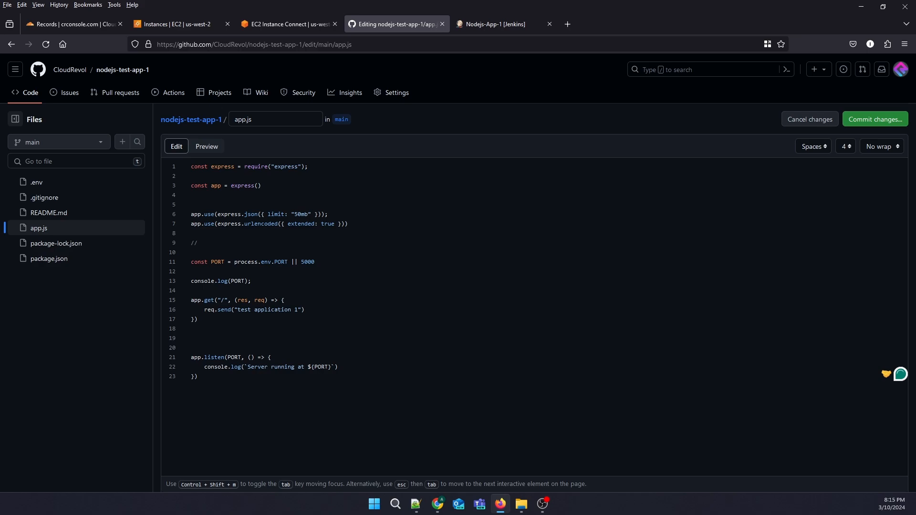
{"action": "type", "text": "Testing"}
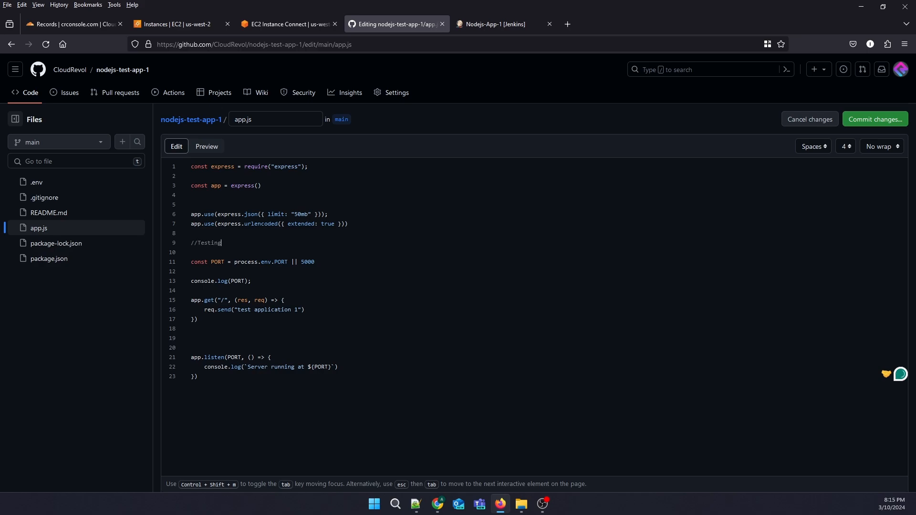
{"action": "left_click", "coordinate": [875, 121]}
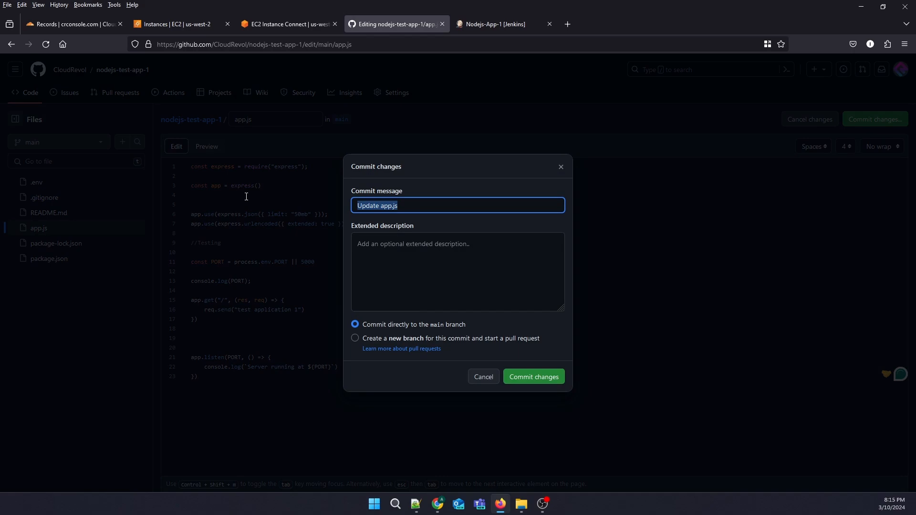
Commit the edit directly to main with the message 'added comment in the app.js'.
{"action": "type", "text": "added comm"}
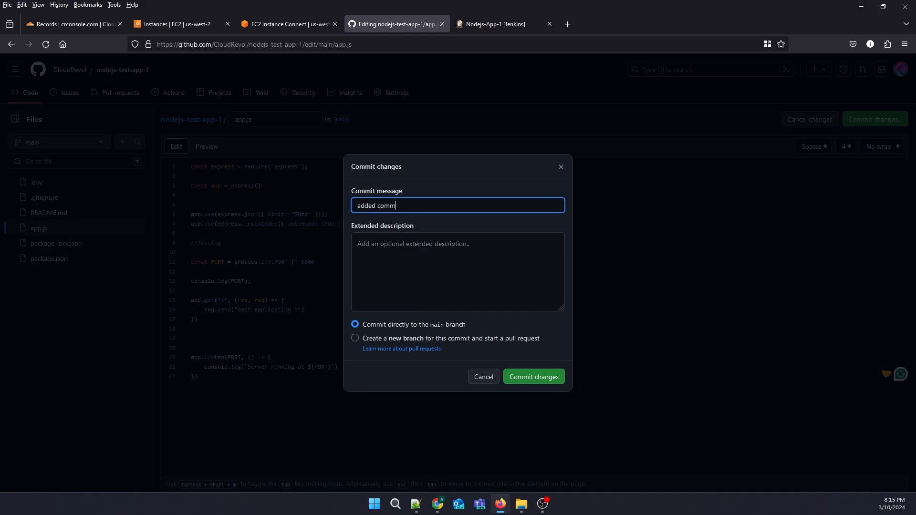
{"action": "type", "text": "ent in the app"}
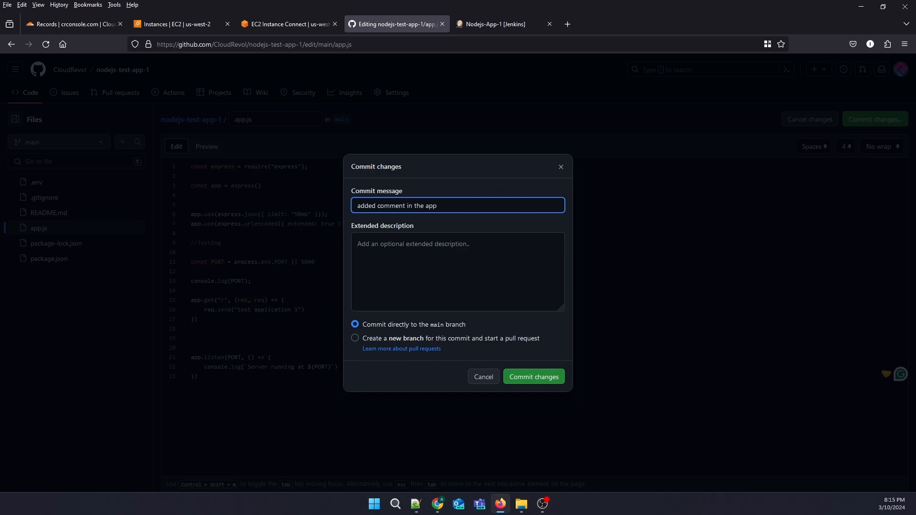
{"action": "type", "text": ".js"}
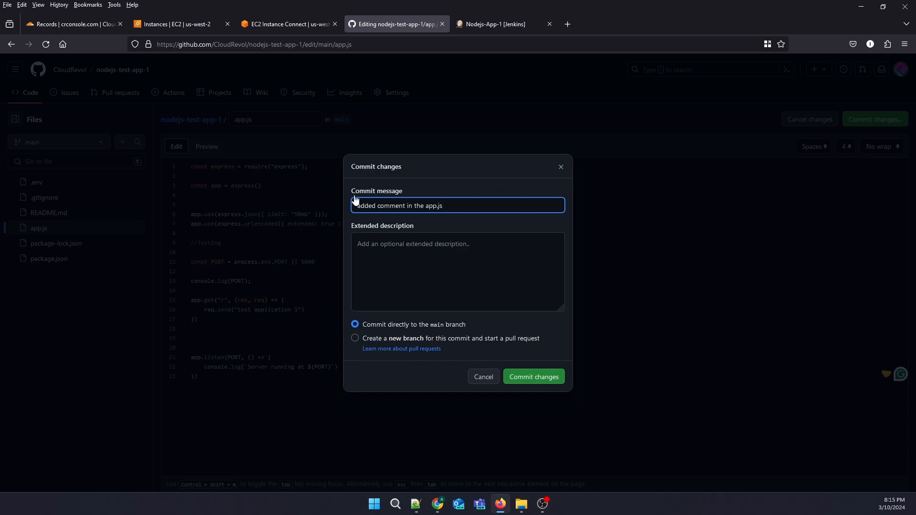
{"action": "left_click", "coordinate": [532, 377]}
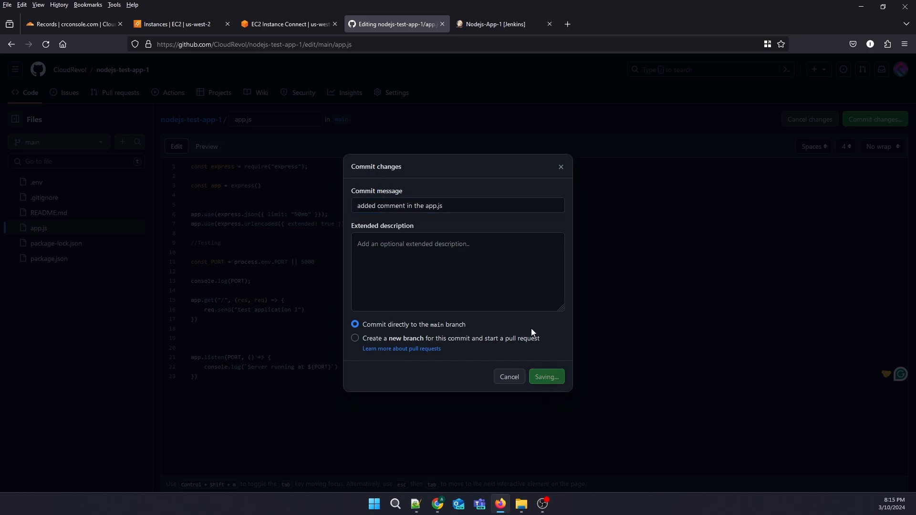
{"action": "left_click", "coordinate": [545, 376]}
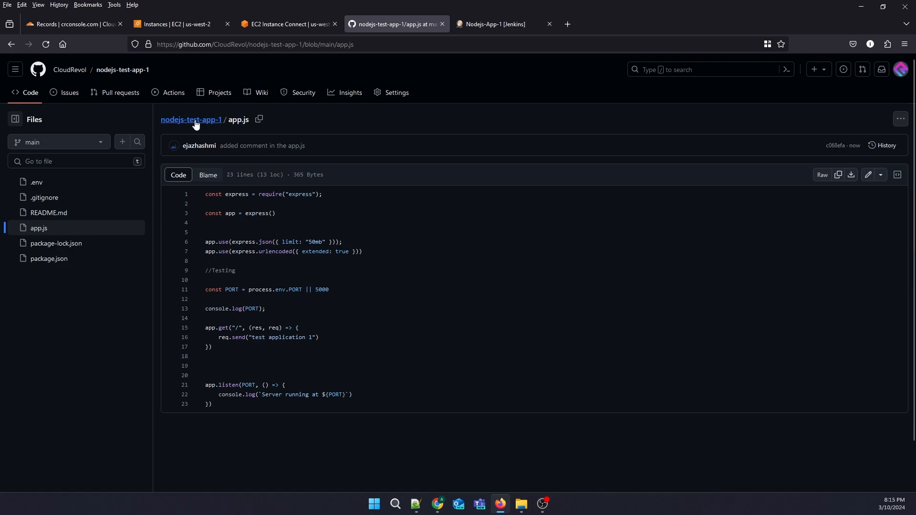
Return to the repository home and switch back to the Jenkins Nodejs-App-1 job.
{"action": "left_click", "coordinate": [191, 119]}
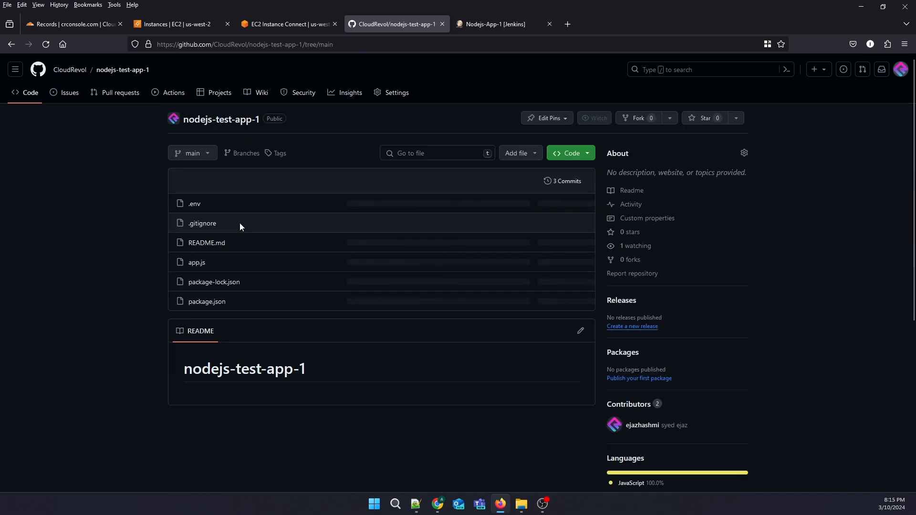
{"action": "left_click", "coordinate": [499, 24]}
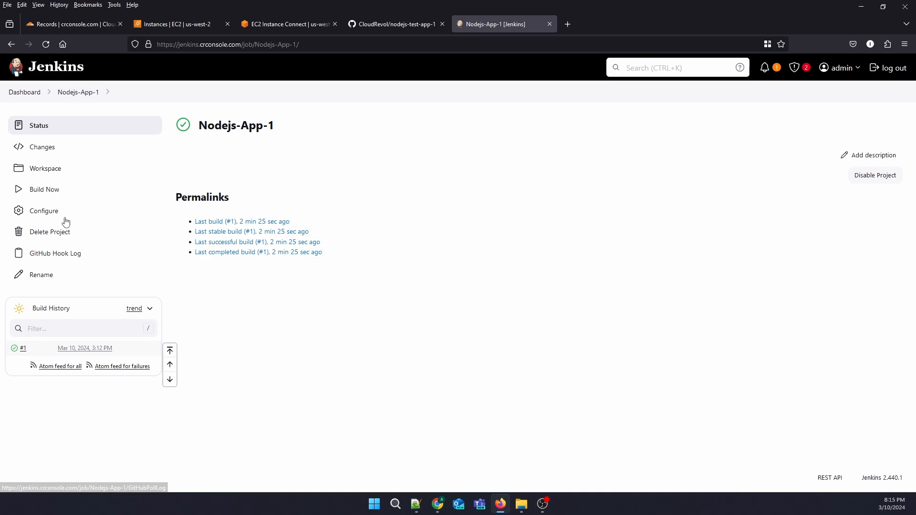
View build #2's console output and highlight the 'added comment in the app.js' commit message.
{"action": "left_click", "coordinate": [45, 168]}
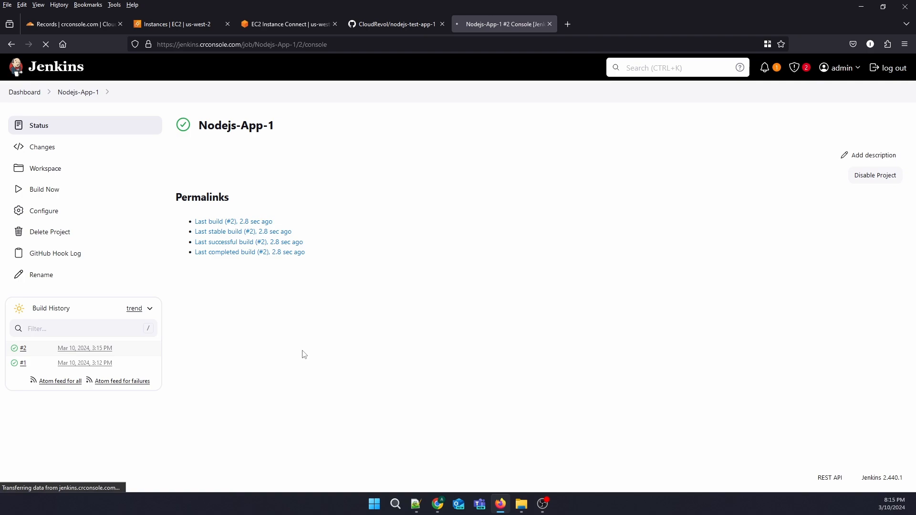
{"action": "left_click", "coordinate": [232, 221]}
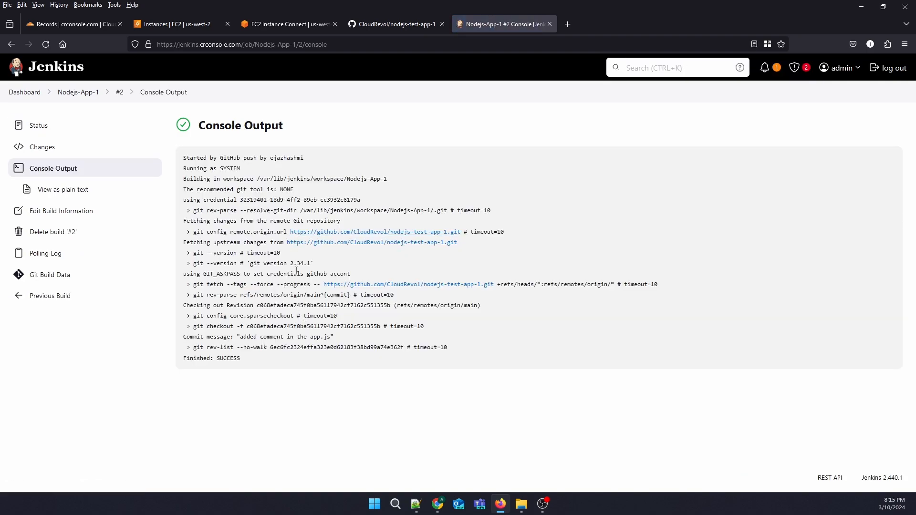
{"action": "mouse_move", "coordinate": [240, 334]}
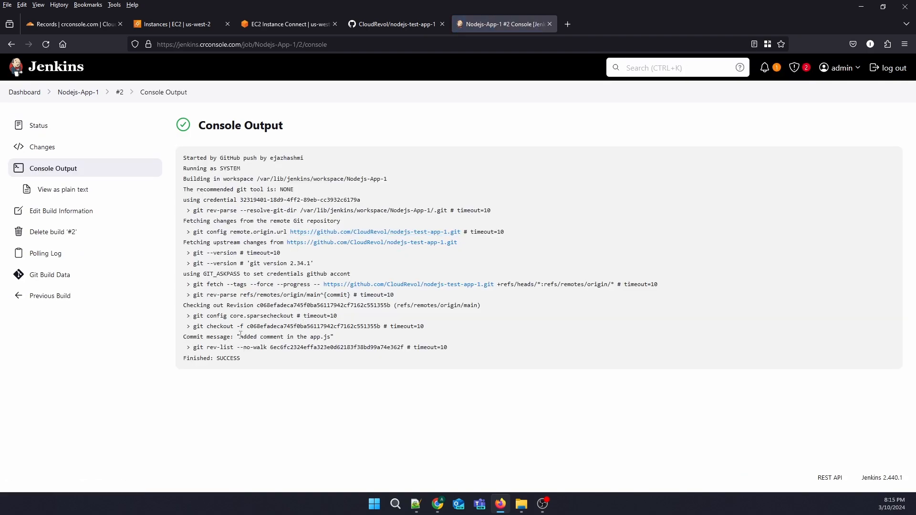
{"action": "double_click", "coordinate": [285, 336]}
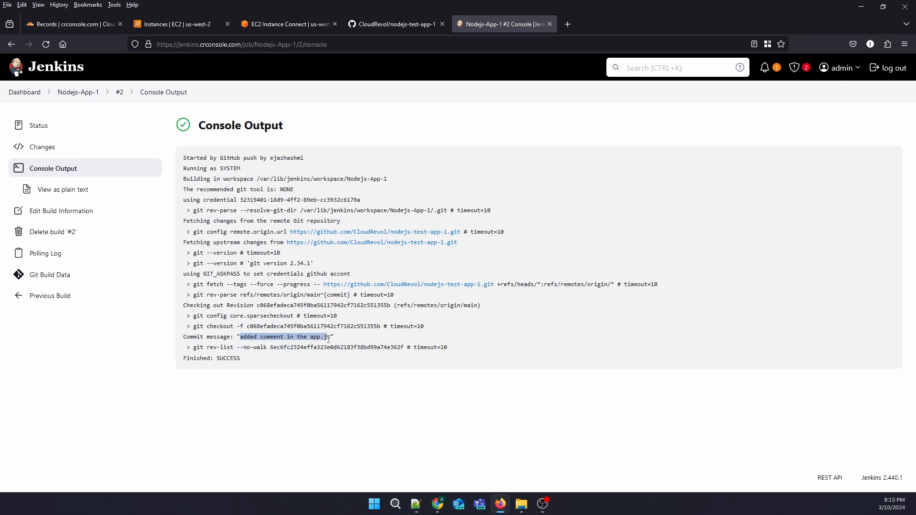
{"action": "mouse_move", "coordinate": [66, 231]}
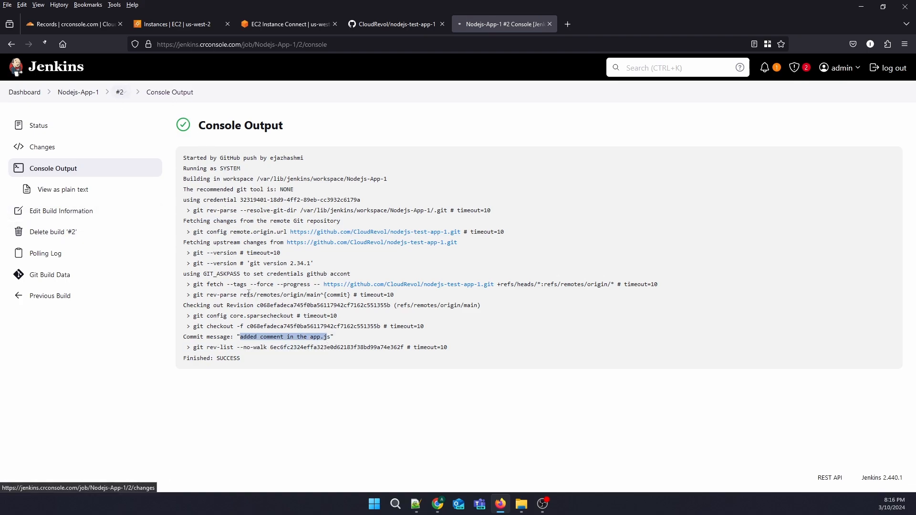
Show build #2's status summary listing the app.js change and the GitHub push cause.
{"action": "left_click", "coordinate": [39, 125]}
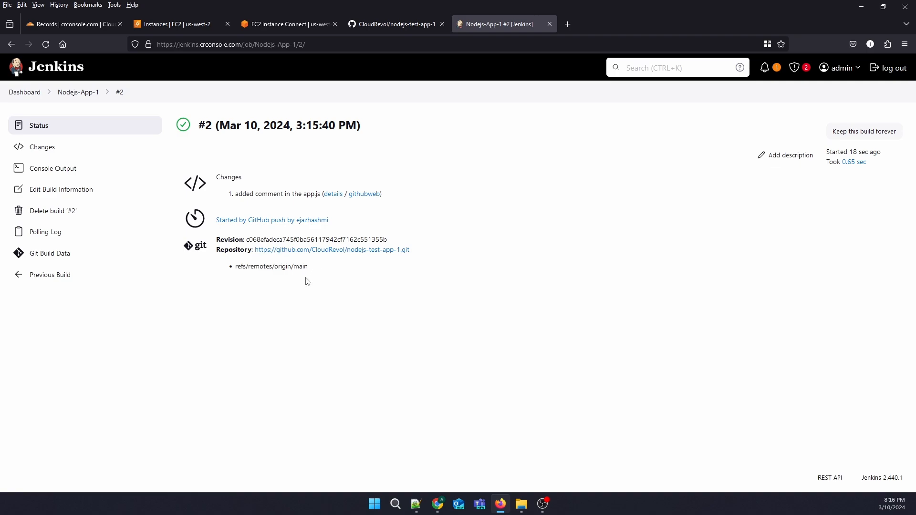
{"action": "mouse_move", "coordinate": [52, 168]}
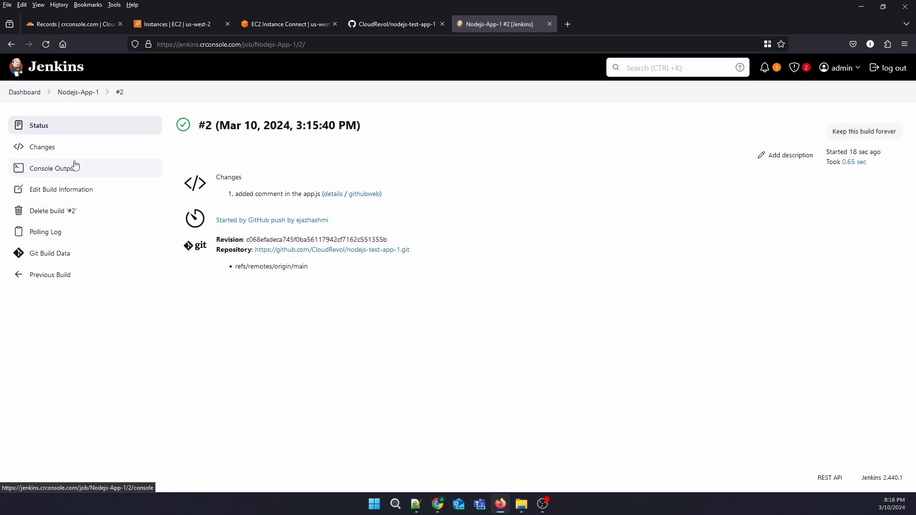